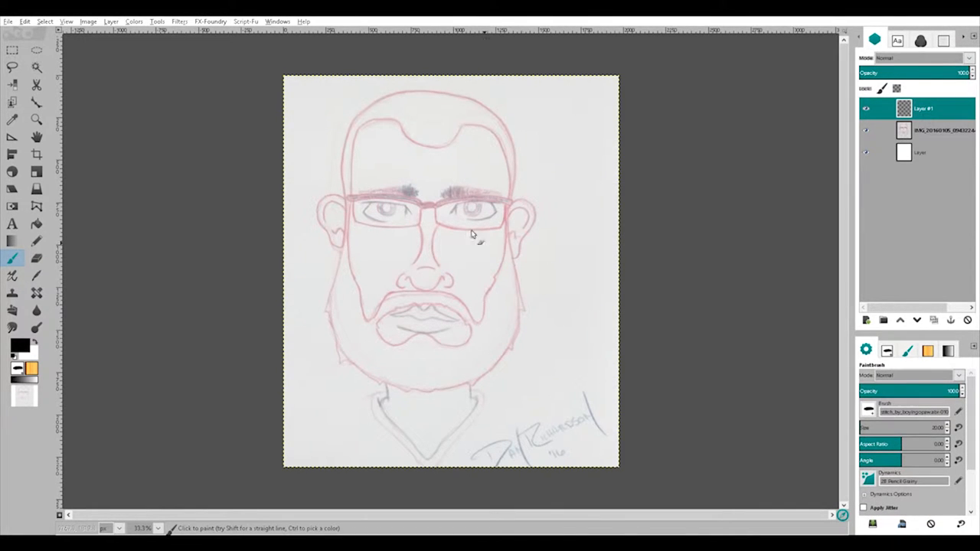
- Undo a test stroke, then trace the thick black jaw and beard outline
{"action": "left_click_drag", "start_coordinate": [494, 179], "coordinate": [501, 275]}
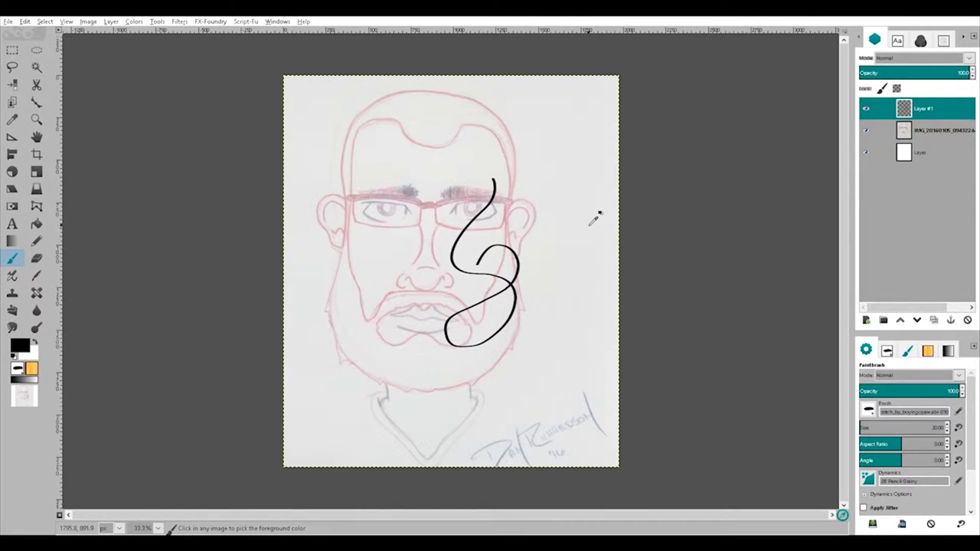
{"action": "key", "text": "ctrl+z"}
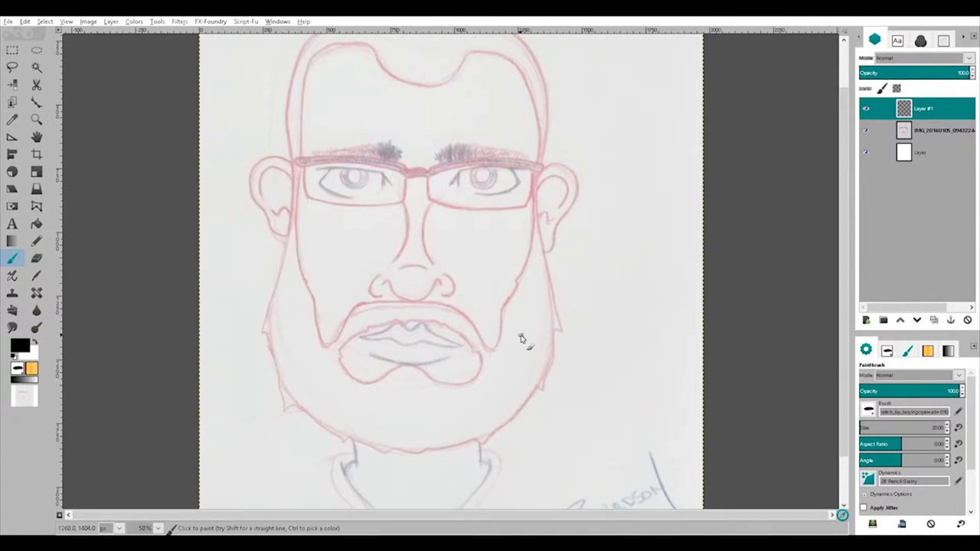
{"action": "mouse_move", "coordinate": [288, 262]}
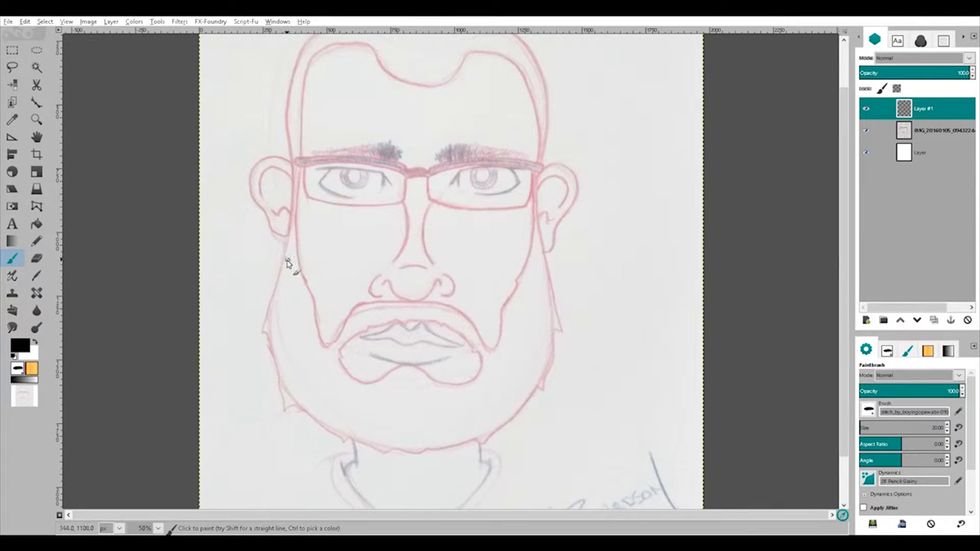
{"action": "mouse_move", "coordinate": [288, 252]}
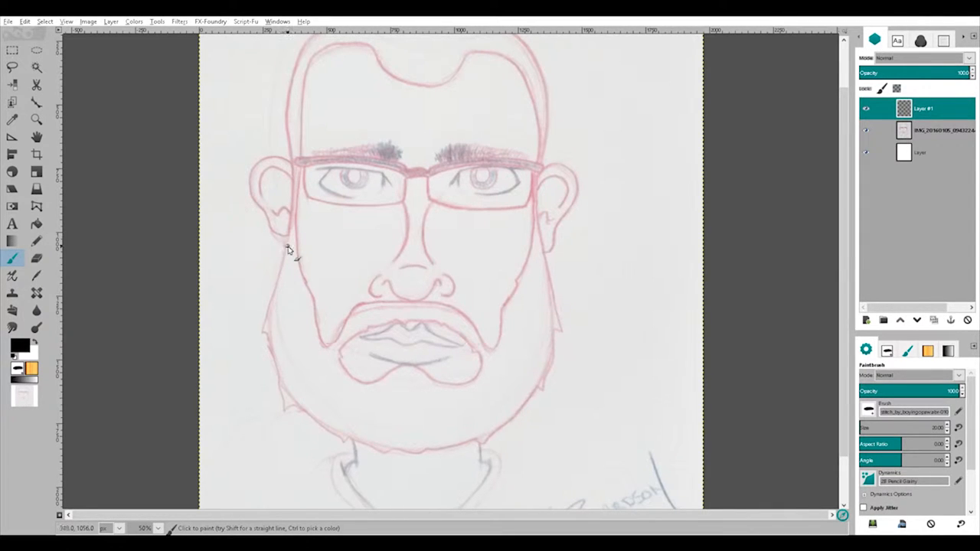
{"action": "left_click_drag", "start_coordinate": [287, 245], "coordinate": [417, 452]}
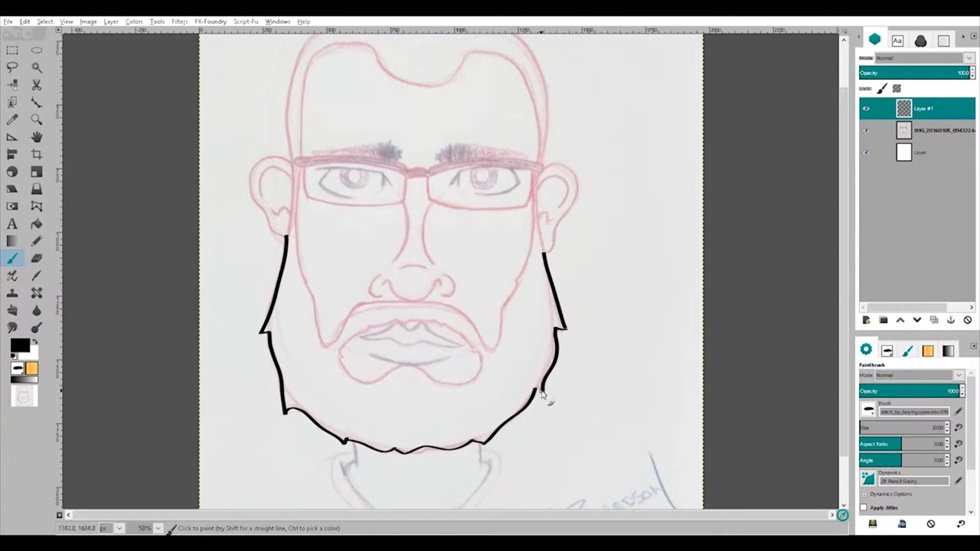
{"action": "scroll", "scroll_direction": "up", "scroll_amount": 3}
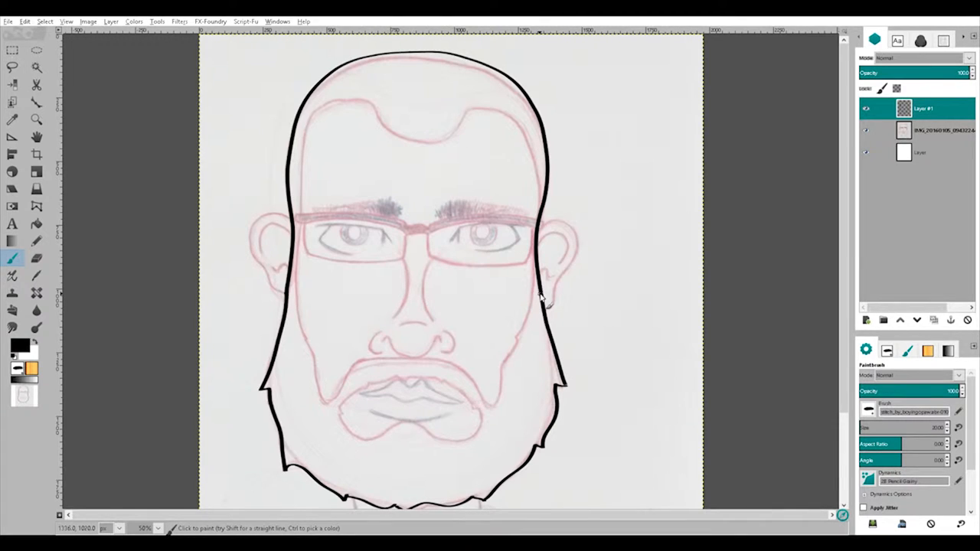
{"action": "mouse_move", "coordinate": [468, 219]}
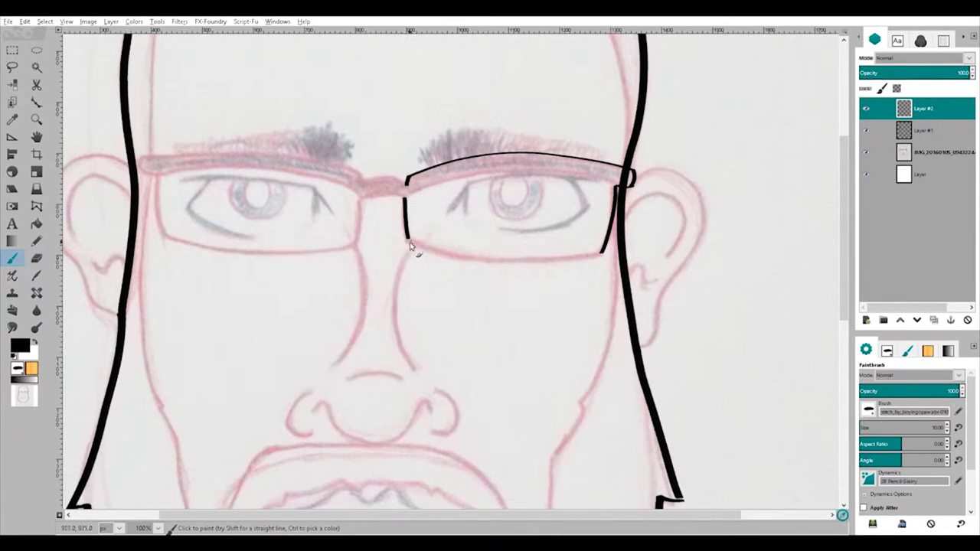
- Ink the right and left lens frames and the bridge of the glasses
{"action": "left_click_drag", "start_coordinate": [406, 237], "coordinate": [601, 253]}
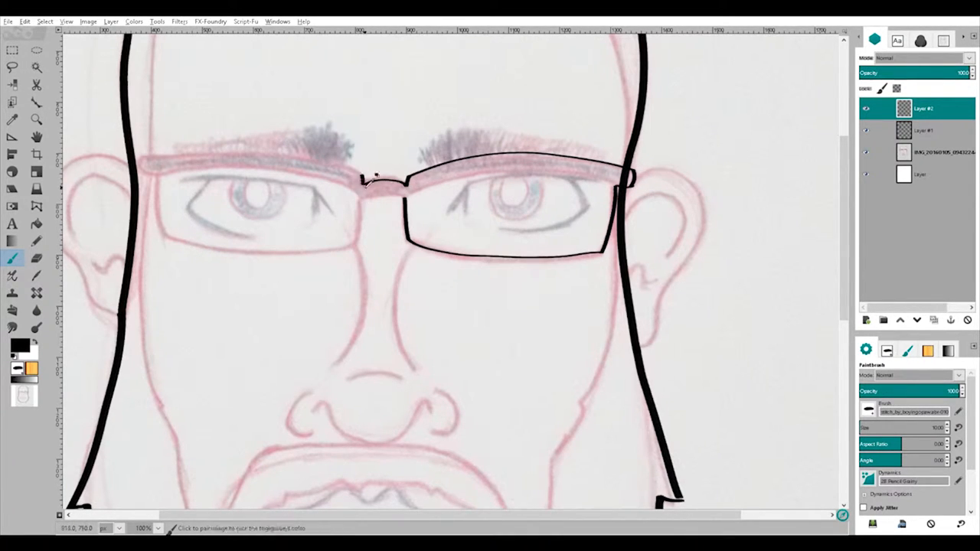
{"action": "left_click_drag", "start_coordinate": [375, 180], "coordinate": [146, 161]}
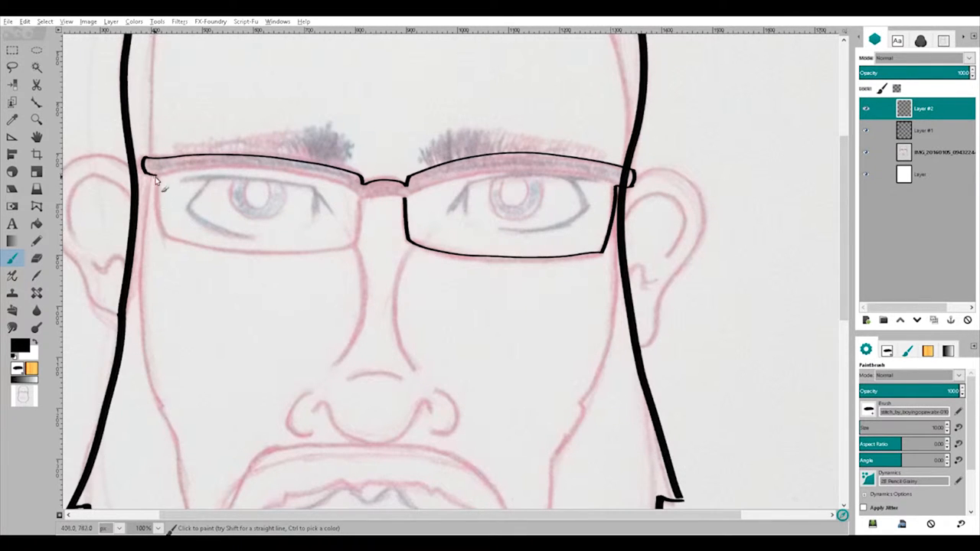
{"action": "left_click_drag", "start_coordinate": [153, 184], "coordinate": [291, 252]}
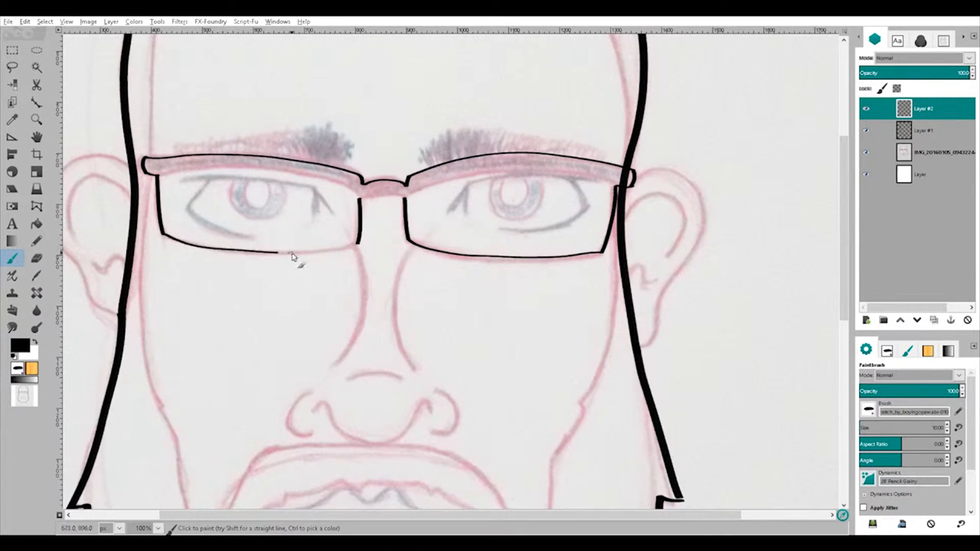
{"action": "left_click_drag", "start_coordinate": [276, 253], "coordinate": [406, 195]}
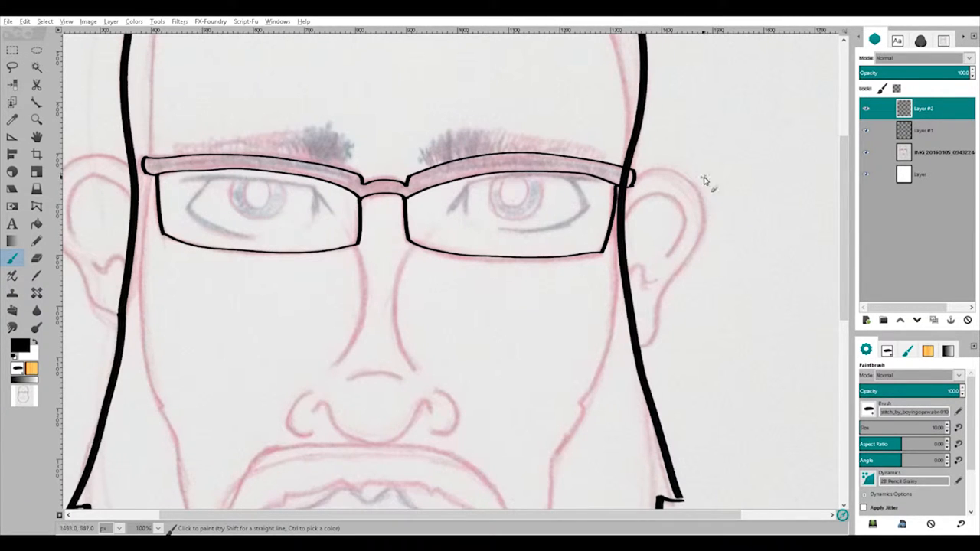
{"action": "left_click", "coordinate": [36, 258]}
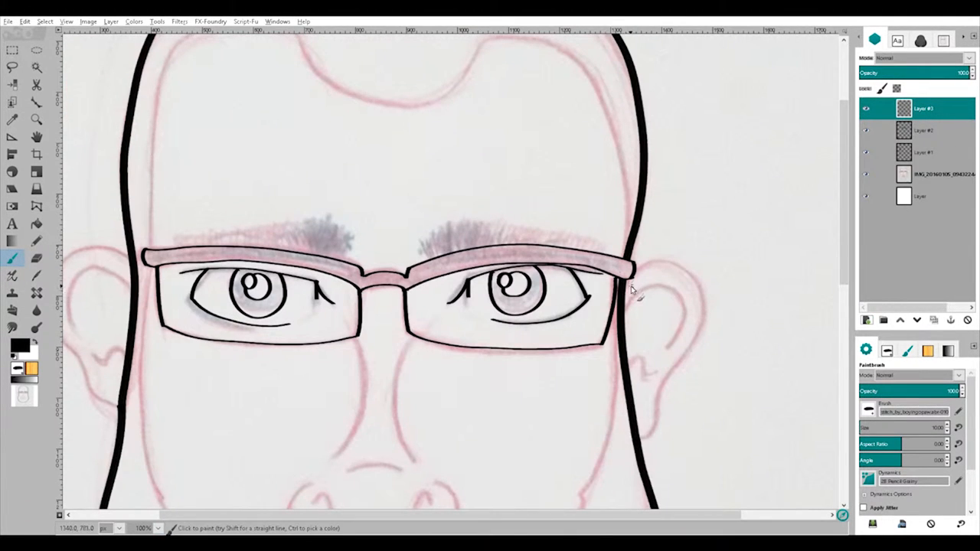
- Ink the ear outlines and inner folds, switching between head-outline and facial-details layers
{"action": "left_click", "coordinate": [924, 152]}
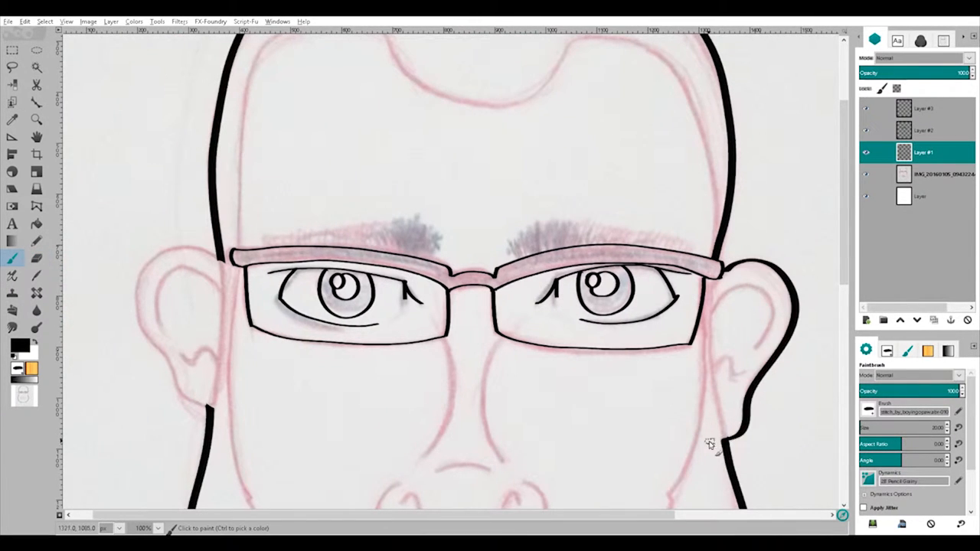
{"action": "left_click", "coordinate": [924, 107]}
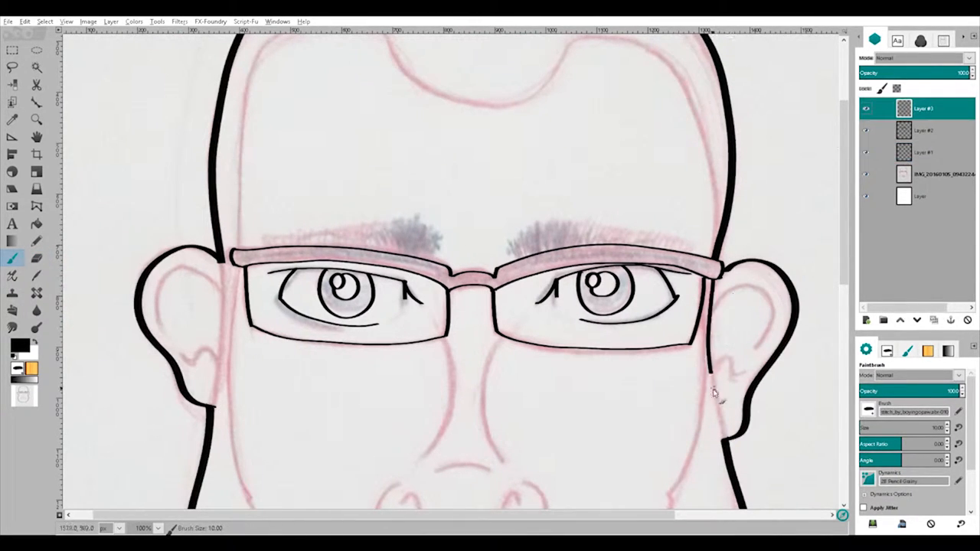
{"action": "left_click_drag", "start_coordinate": [716, 392], "coordinate": [709, 316]}
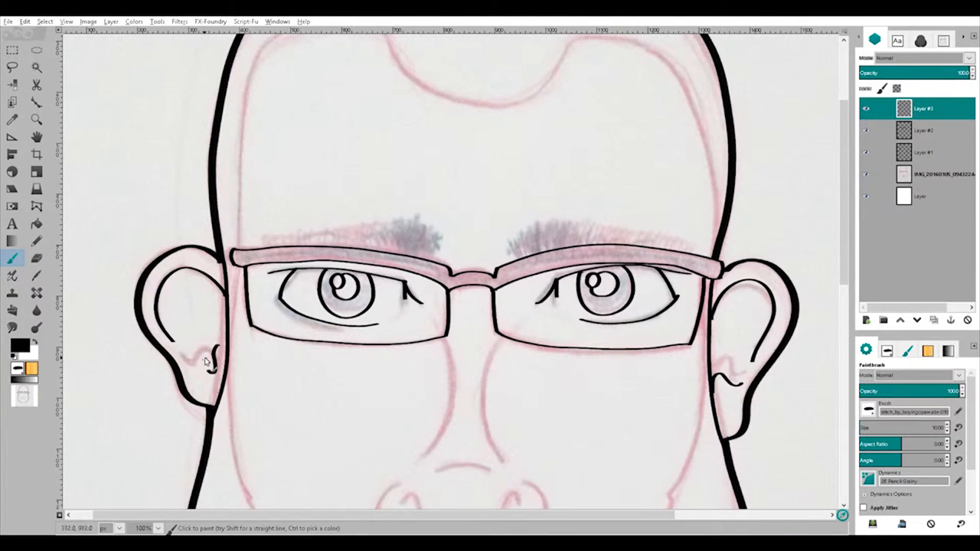
{"action": "scroll", "scroll_direction": "down", "scroll_amount": 3}
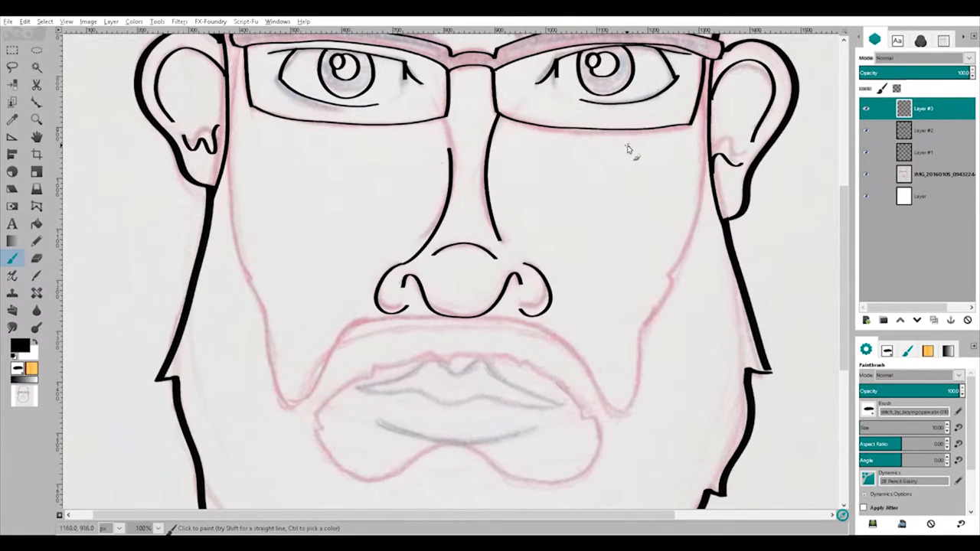
{"action": "scroll", "scroll_direction": "down", "scroll_amount": 3}
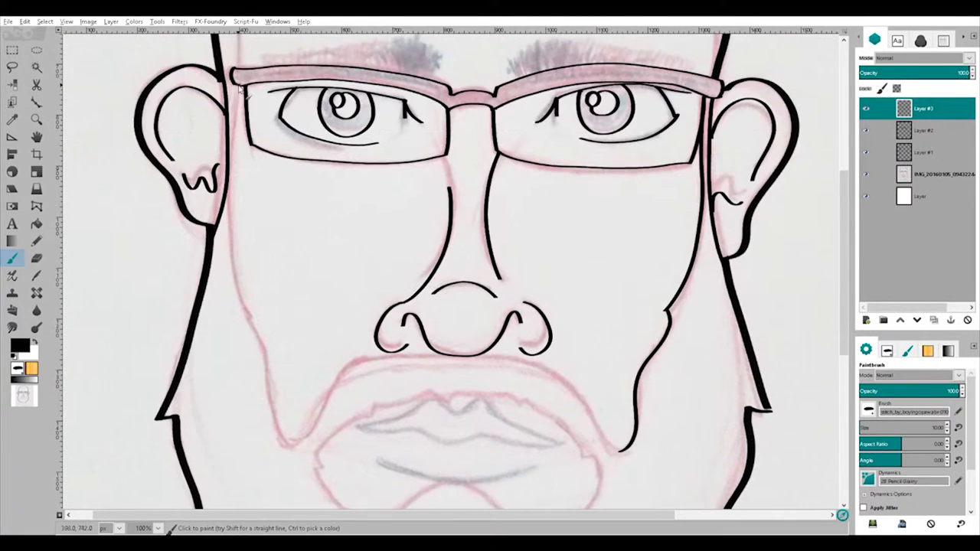
{"action": "left_click", "coordinate": [924, 130]}
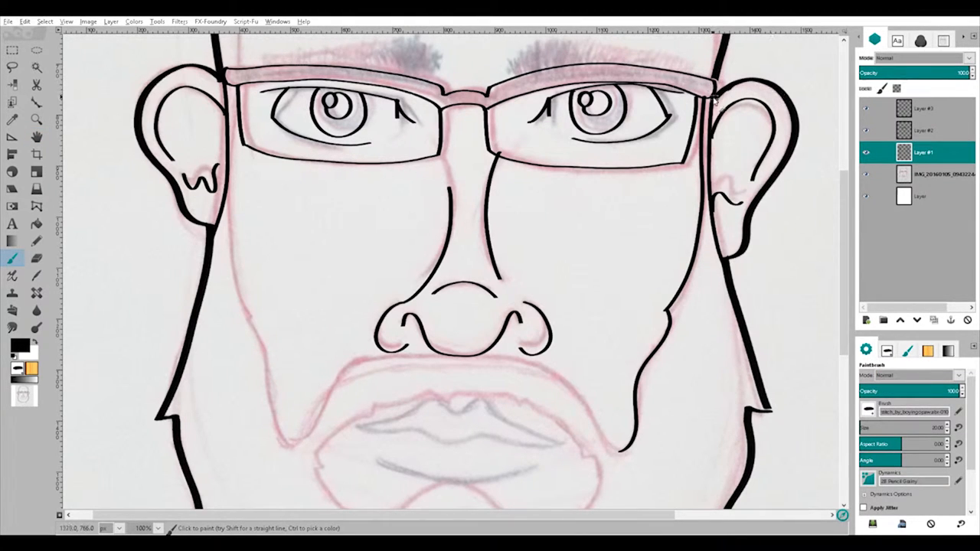
{"action": "left_click", "coordinate": [924, 108]}
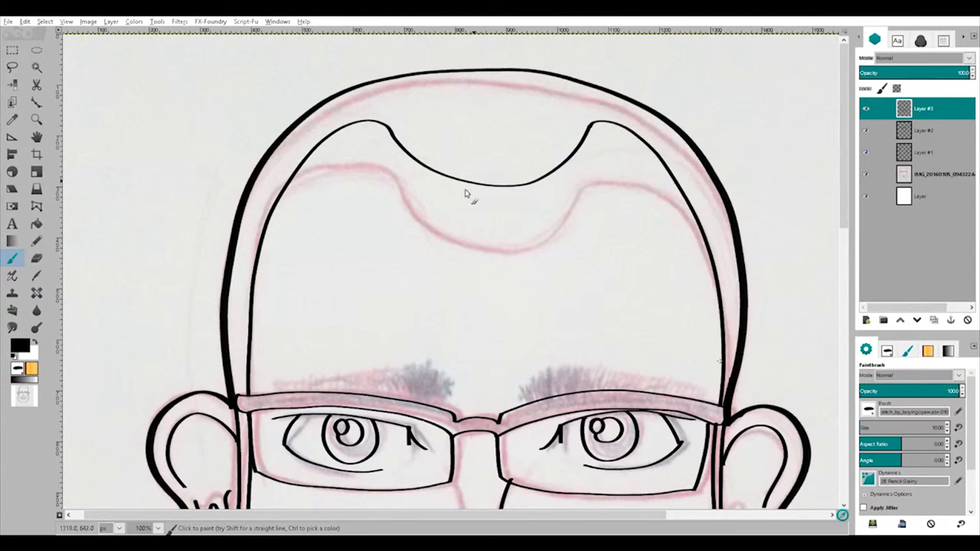
- Scroll the canvas down while inking the hairline, brows and first pupil
{"action": "scroll", "scroll_direction": "down", "scroll_amount": 3}
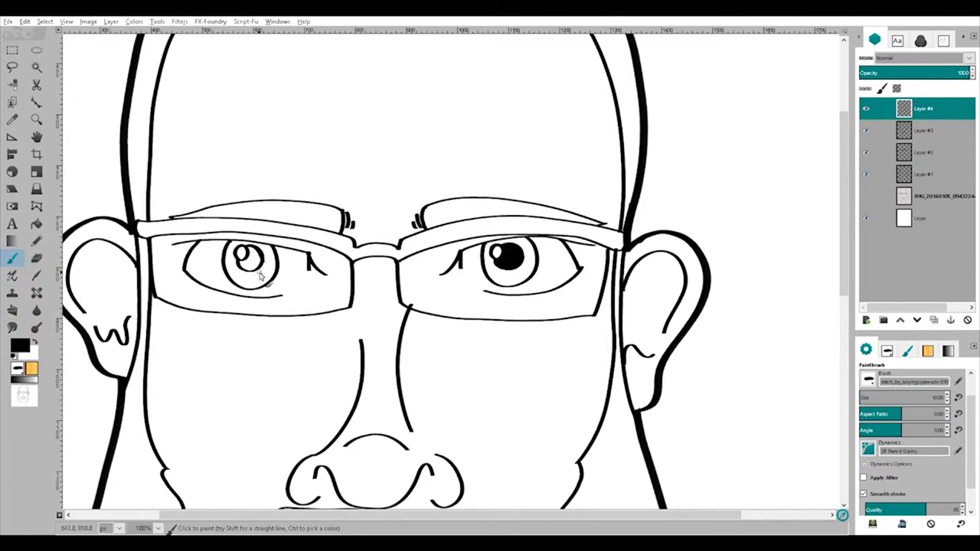
- Fill the left eye's pupil solid black and switch to another layer
{"action": "left_click", "coordinate": [245, 261]}
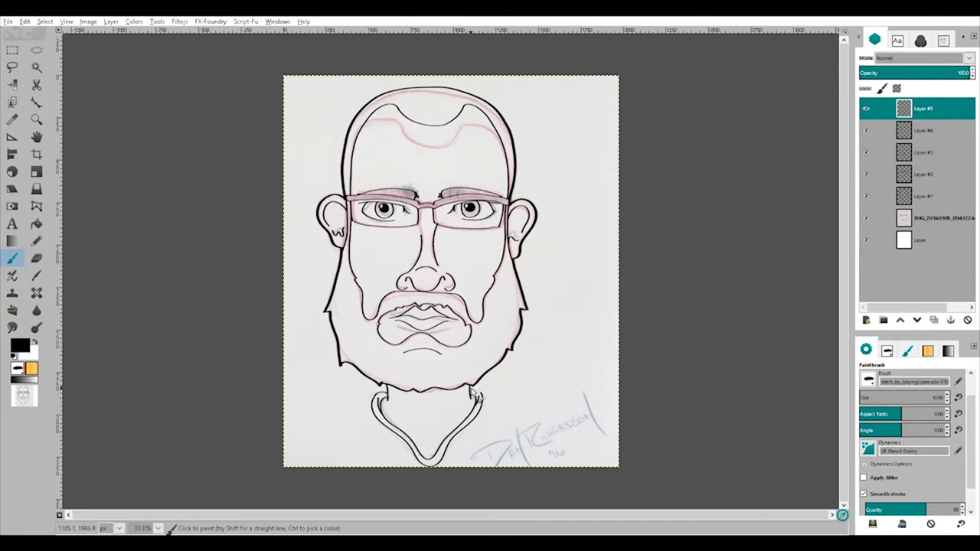
{"action": "left_click", "coordinate": [866, 218]}
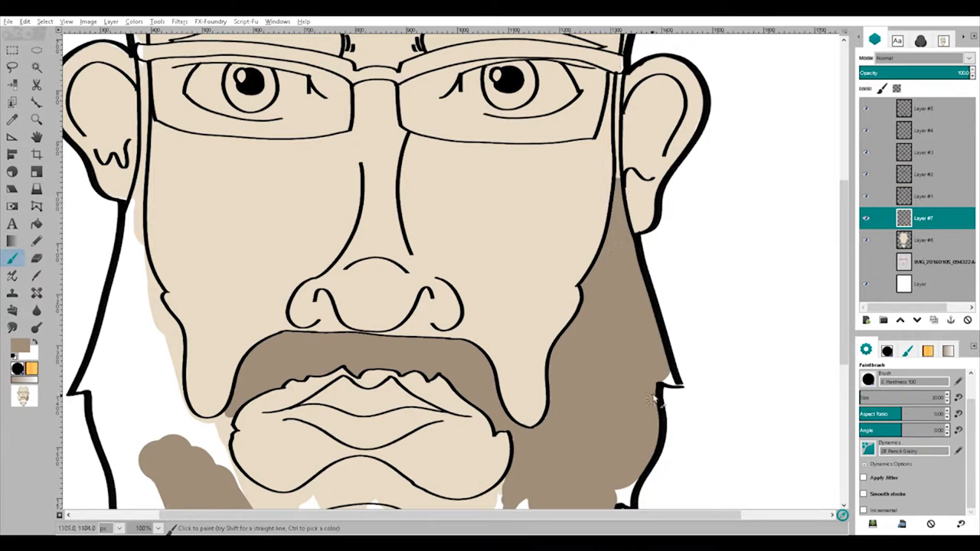
- Scroll down the canvas while painting the flat skin and brown fills
{"action": "scroll", "scroll_direction": "down", "scroll_amount": 3}
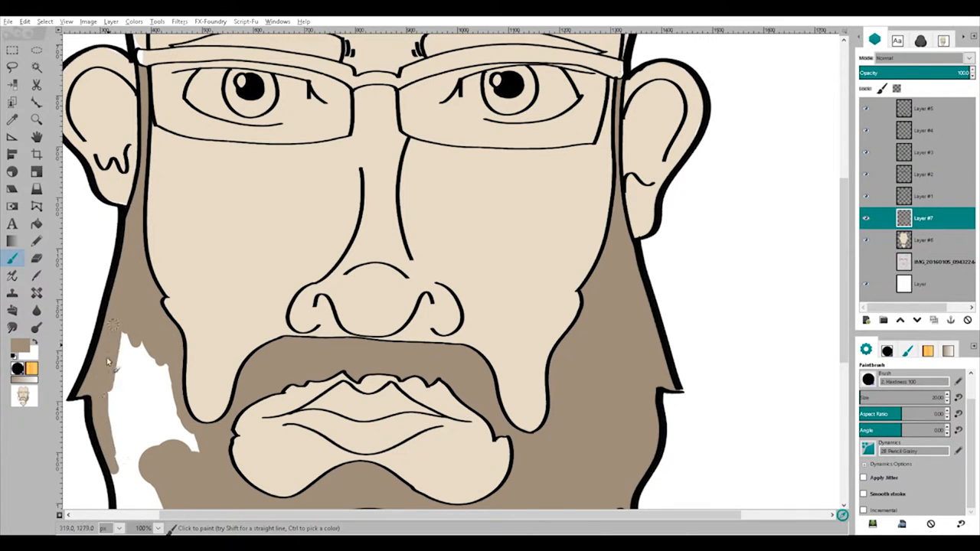
{"action": "scroll", "scroll_direction": "down", "scroll_amount": 3}
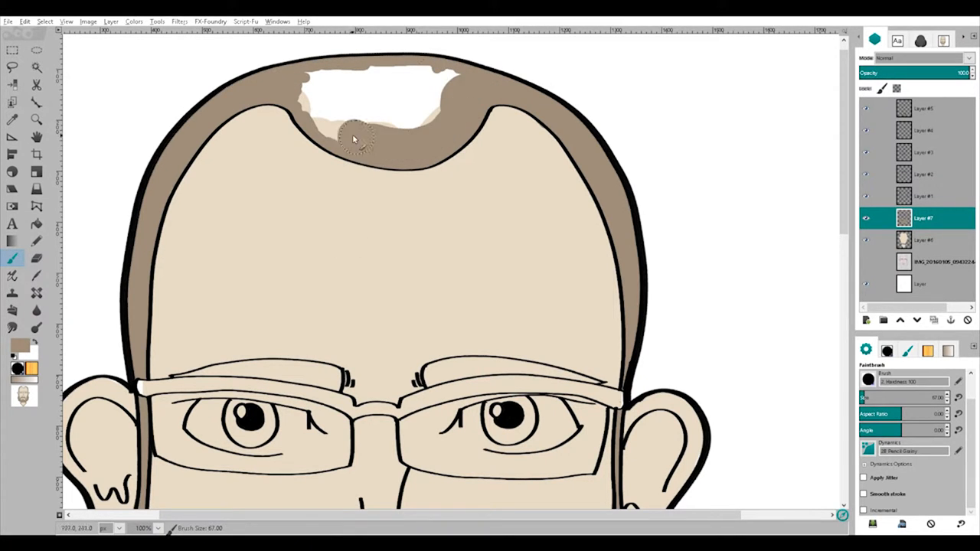
{"action": "scroll", "scroll_direction": "down", "scroll_amount": 3}
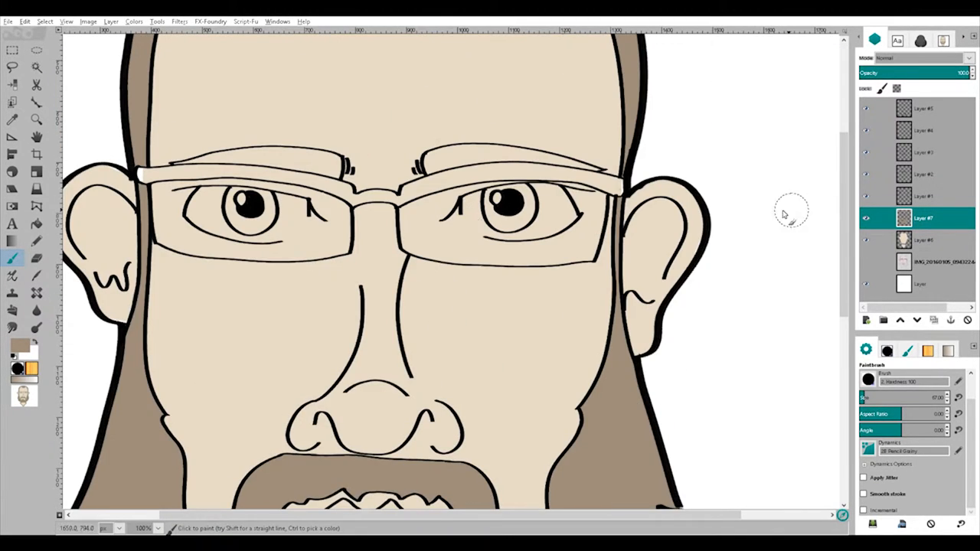
- Paint the glasses' upper rim dark grey, erase the excess, and fill both eyebrows brown
{"action": "left_click", "coordinate": [391, 191]}
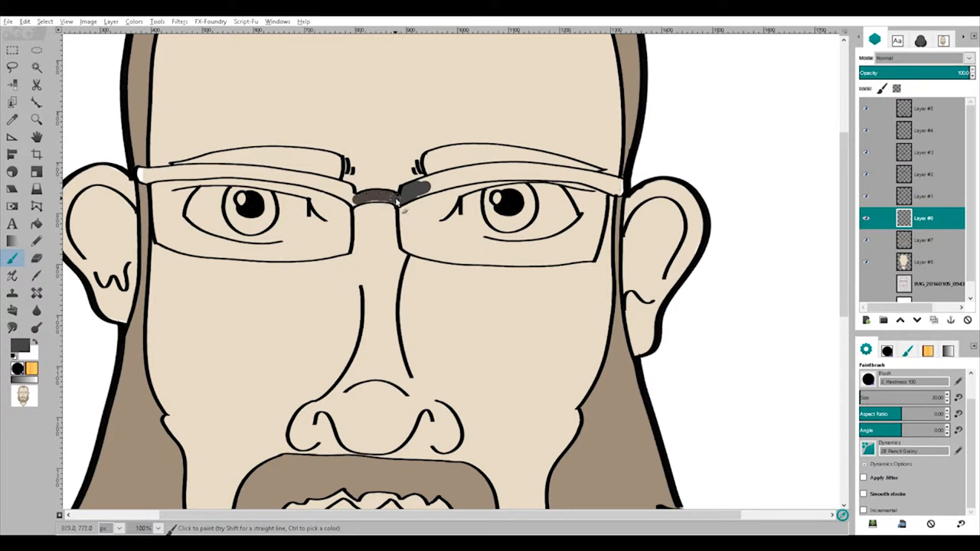
{"action": "left_click_drag", "start_coordinate": [398, 184], "coordinate": [613, 188]}
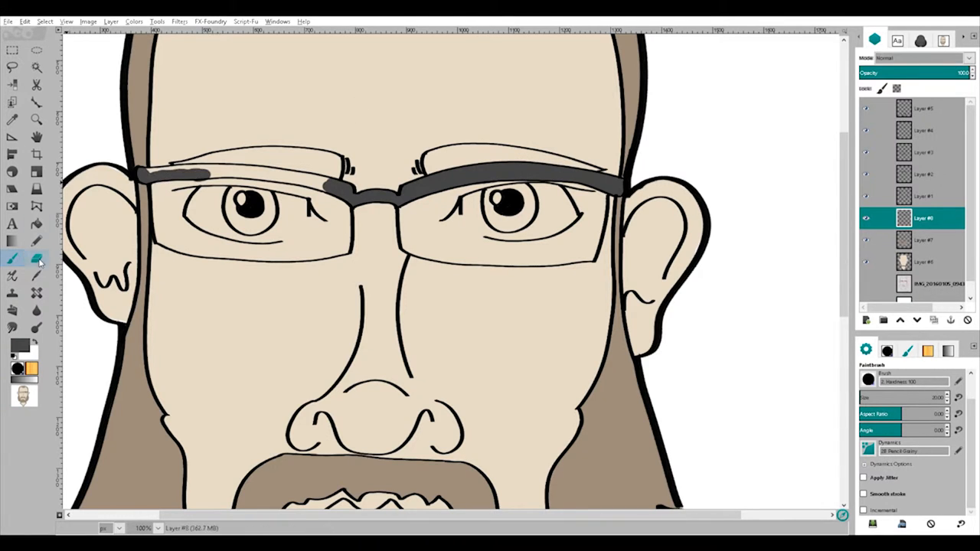
{"action": "left_click", "coordinate": [36, 258]}
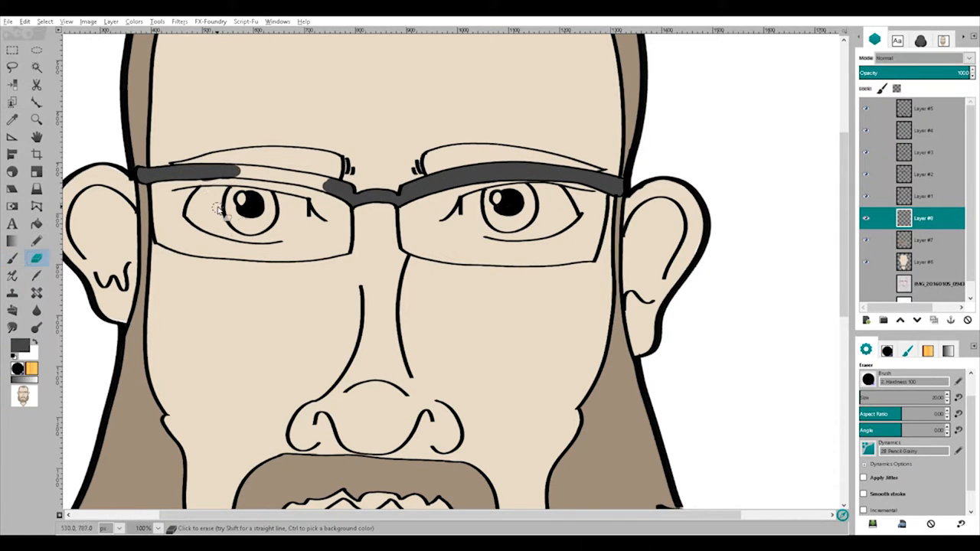
{"action": "left_click", "coordinate": [12, 259]}
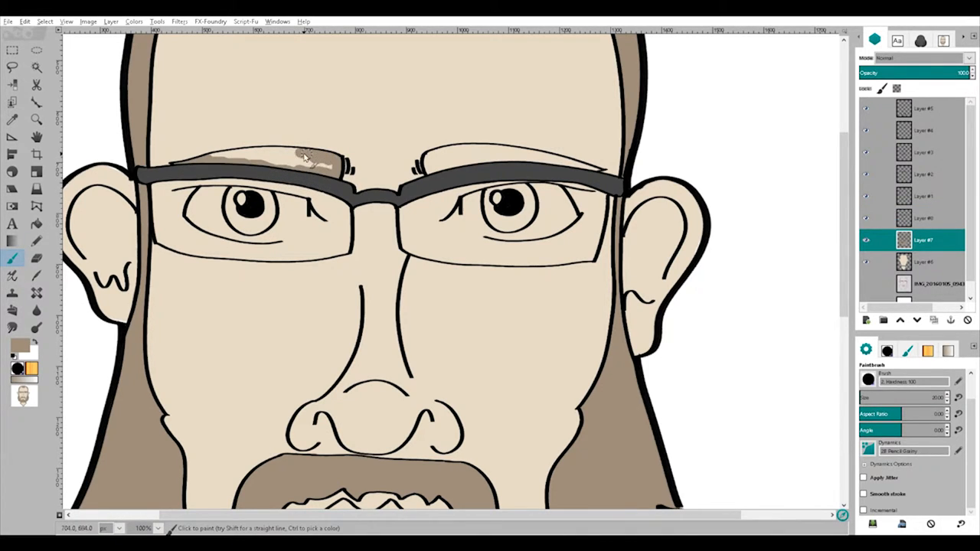
{"action": "left_click", "coordinate": [463, 153]}
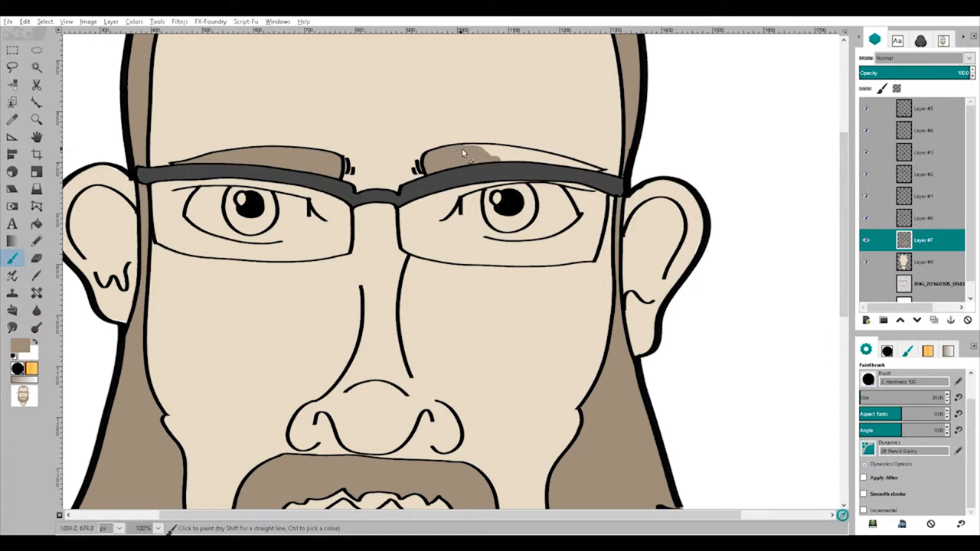
{"action": "left_click", "coordinate": [922, 218]}
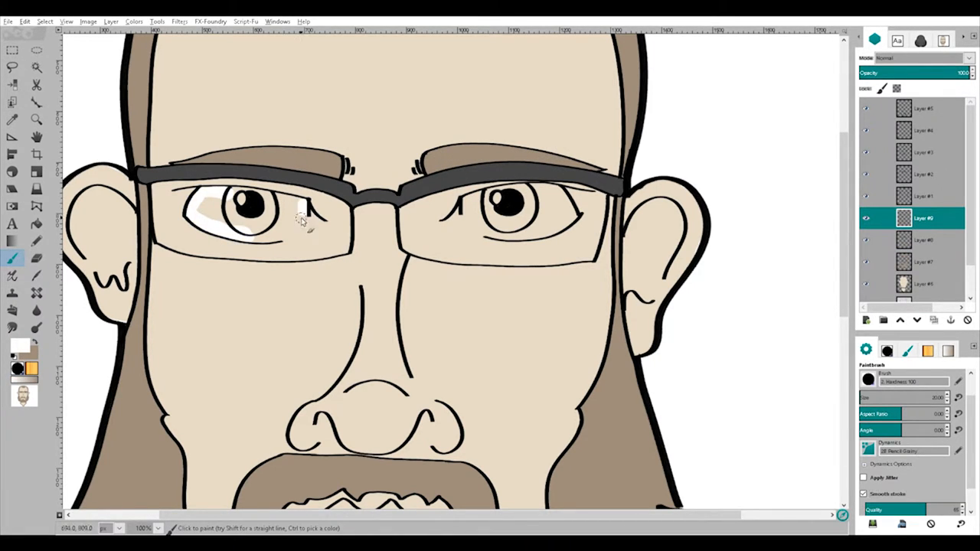
- Paint the eye whites white and the irises blue, touching up the irises
{"action": "left_click", "coordinate": [497, 230]}
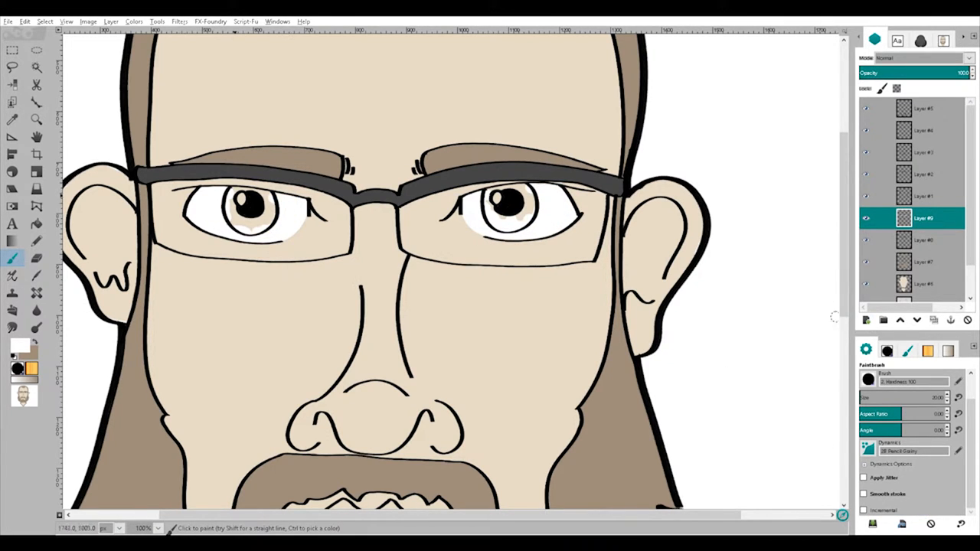
{"action": "left_click", "coordinate": [249, 211]}
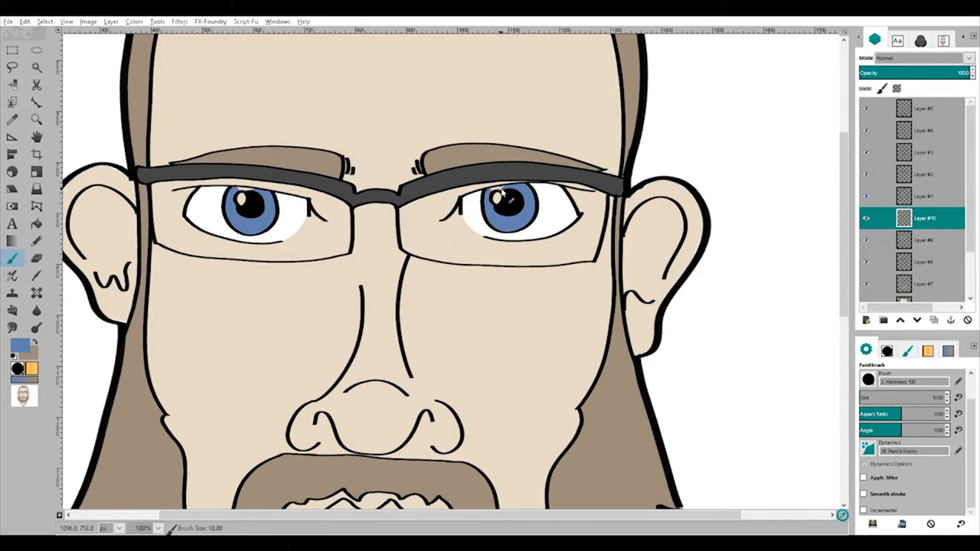
{"action": "left_click", "coordinate": [923, 240]}
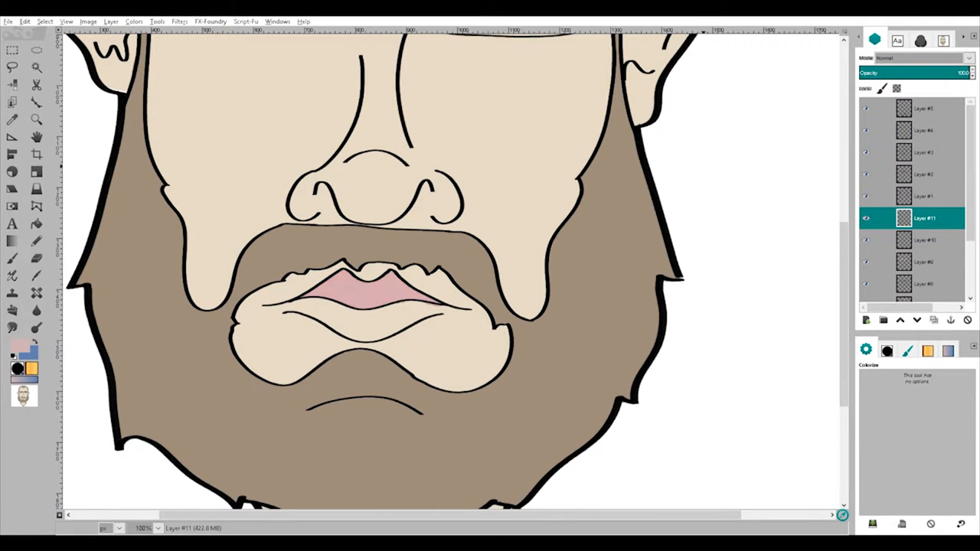
- Tint the lips a soft pink on their own layer
{"action": "left_click", "coordinate": [12, 258]}
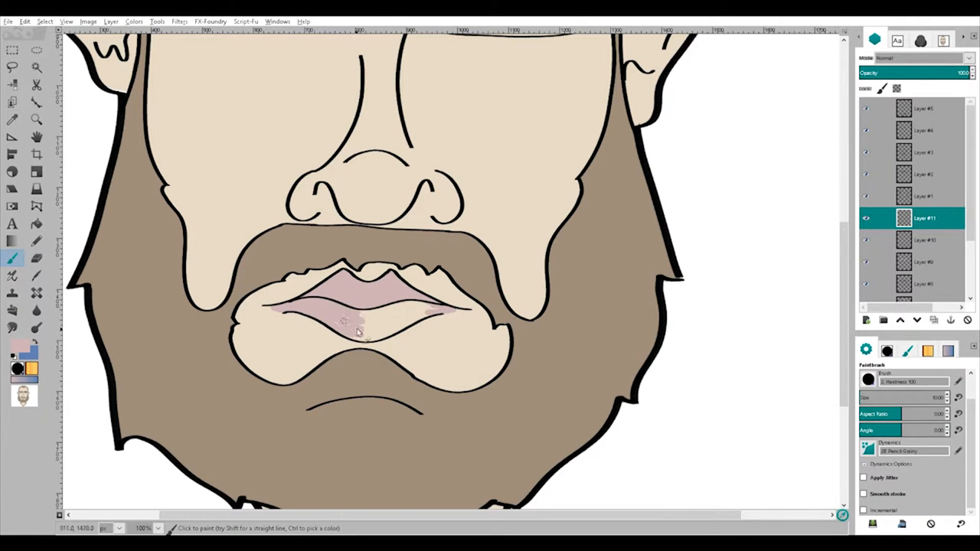
{"action": "left_click", "coordinate": [36, 258]}
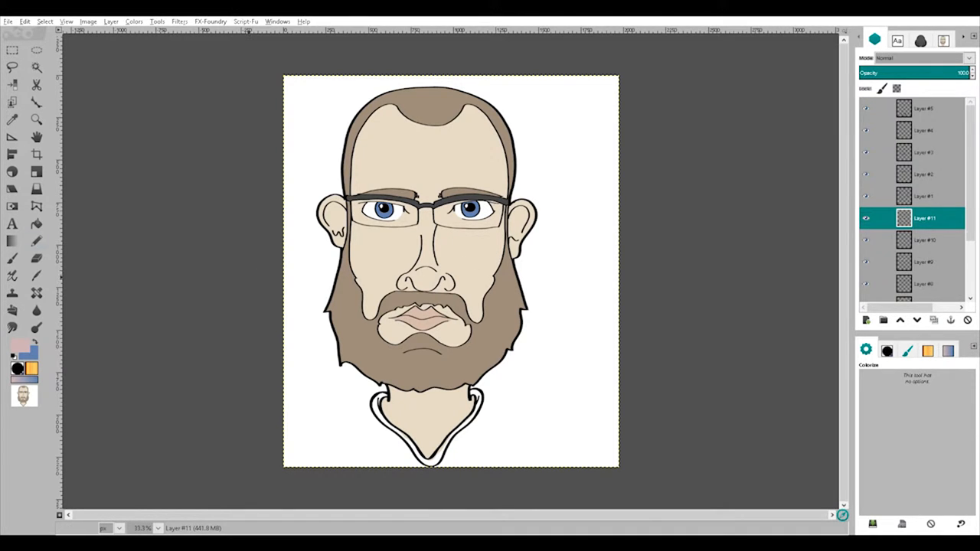
{"action": "left_click", "coordinate": [475, 260]}
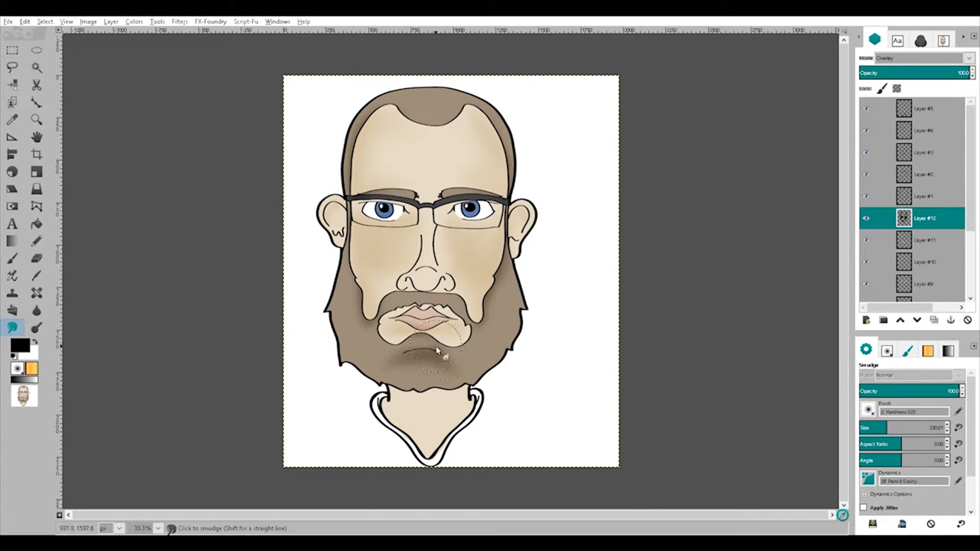
- Smudge the dark shadow beneath the lower lip to blend it
{"action": "left_click_drag", "start_coordinate": [444, 352], "coordinate": [659, 299]}
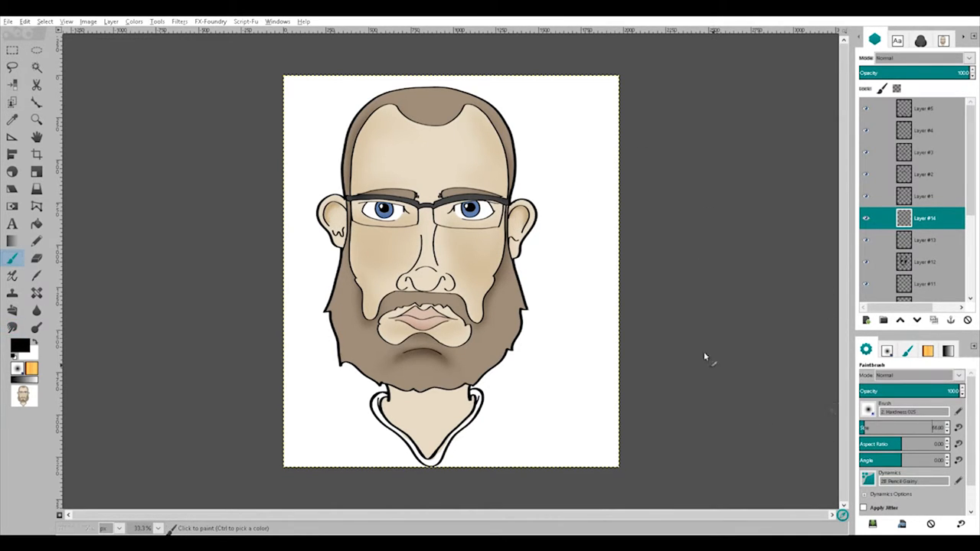
- Smudge the white Overlay strands into the beard on the chin and neck, then add tan strands
{"action": "left_click", "coordinate": [36, 327]}
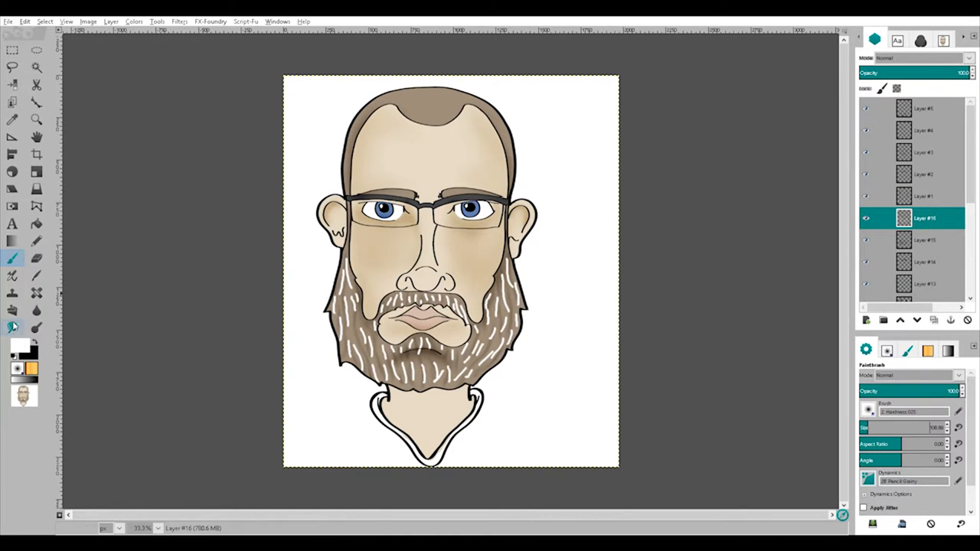
{"action": "left_click", "coordinate": [13, 328]}
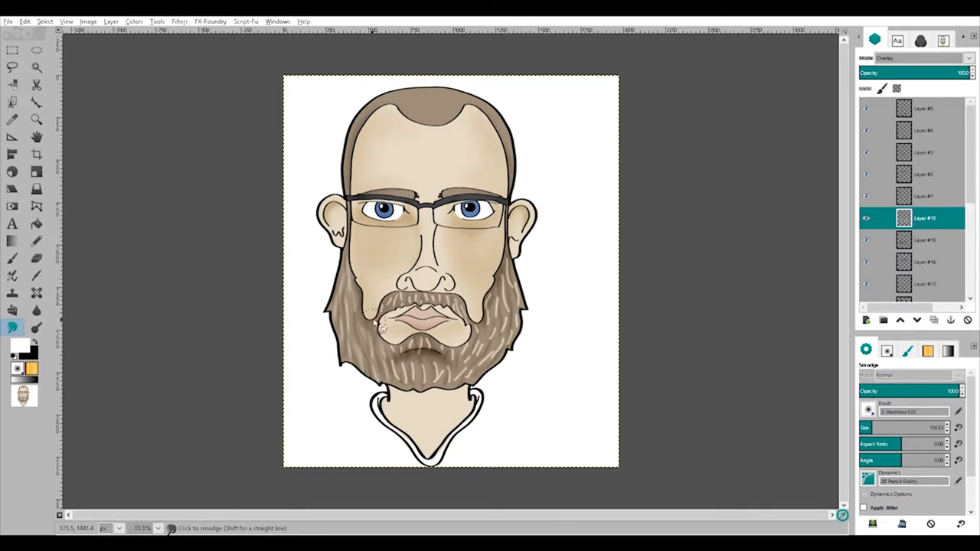
{"action": "left_click_drag", "start_coordinate": [375, 321], "coordinate": [429, 383]}
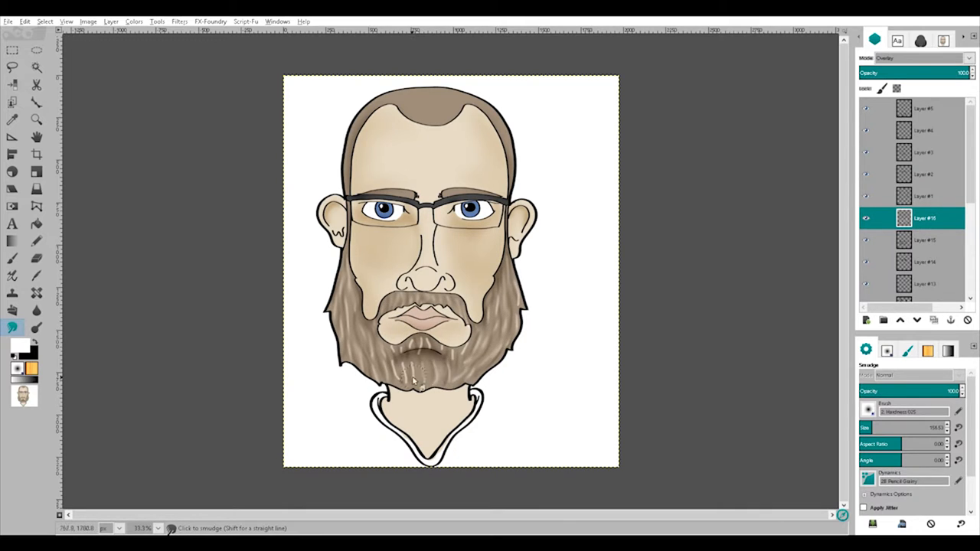
{"action": "left_click", "coordinate": [383, 376]}
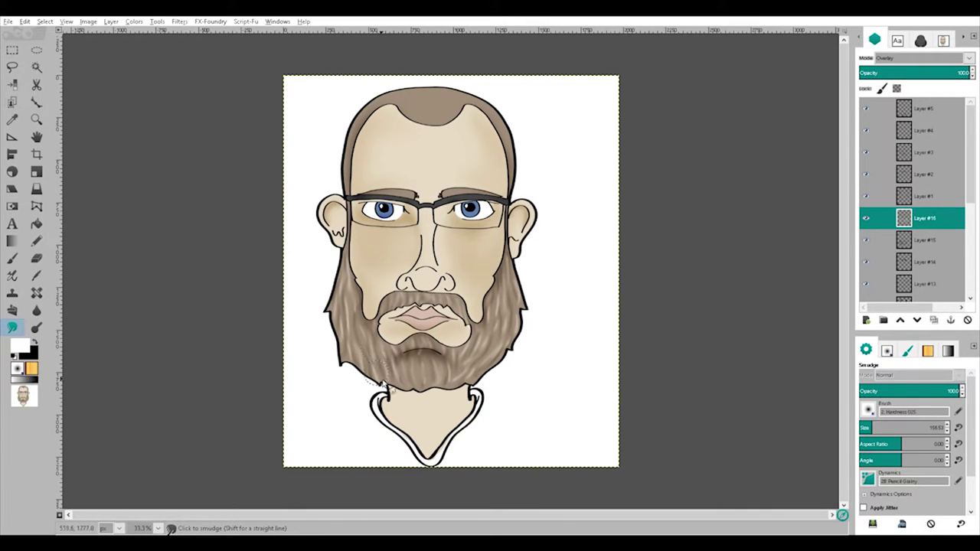
{"action": "left_click", "coordinate": [12, 258]}
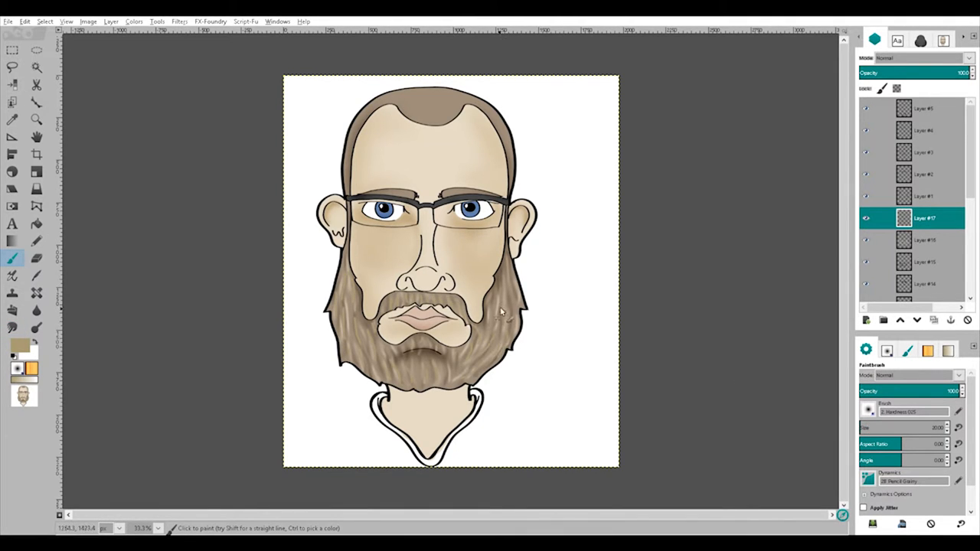
{"action": "left_click", "coordinate": [12, 327]}
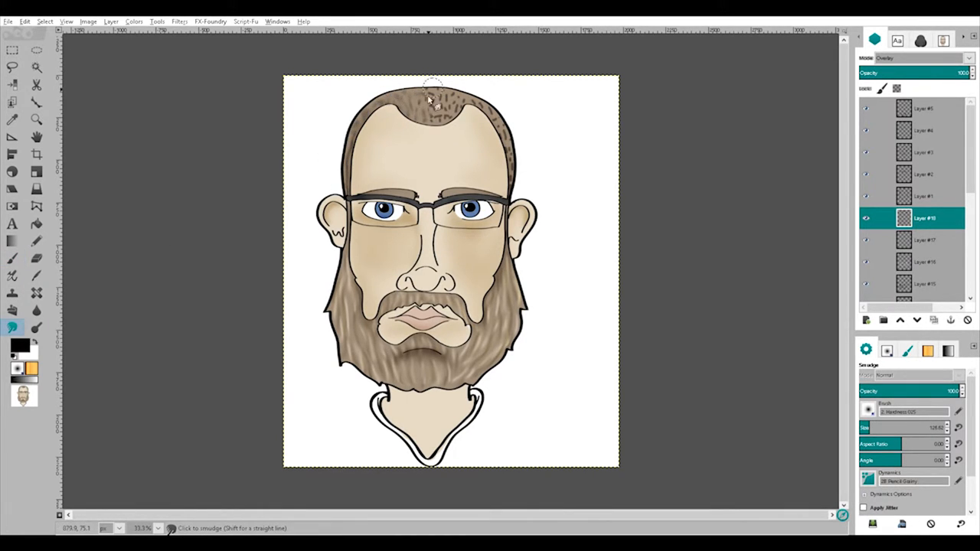
- Texture the scalp and temple hair, then smudge white flecks into the crown
{"action": "left_click_drag", "start_coordinate": [433, 92], "coordinate": [517, 184]}
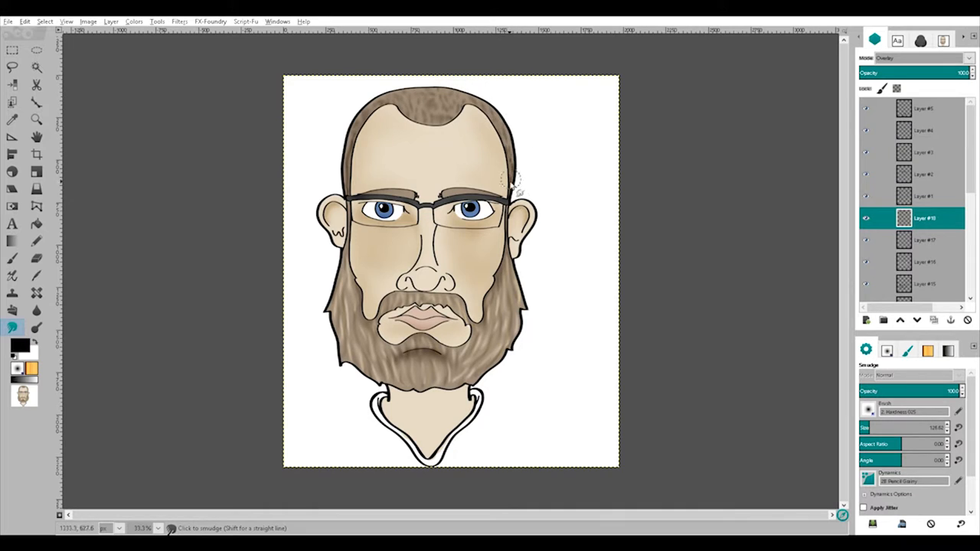
{"action": "left_click", "coordinate": [12, 258]}
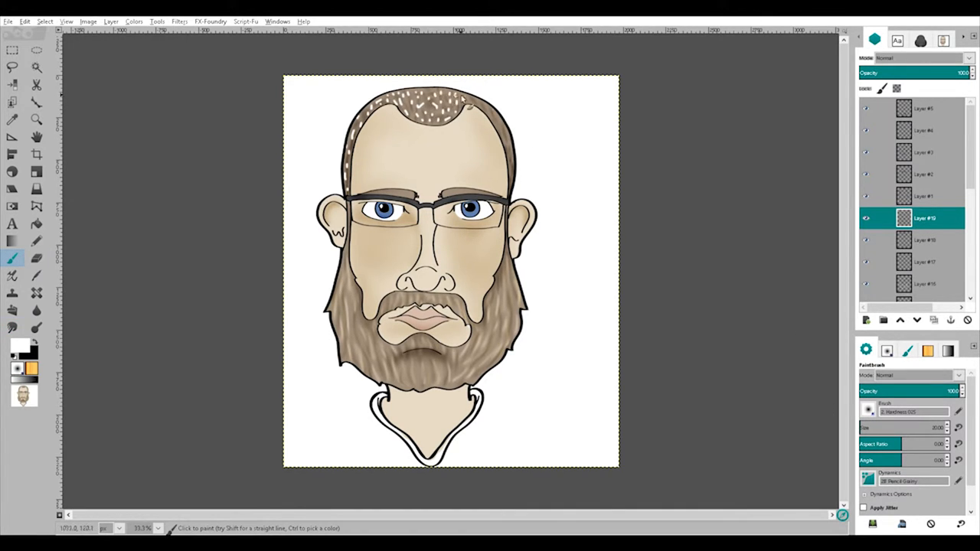
{"action": "left_click", "coordinate": [12, 327]}
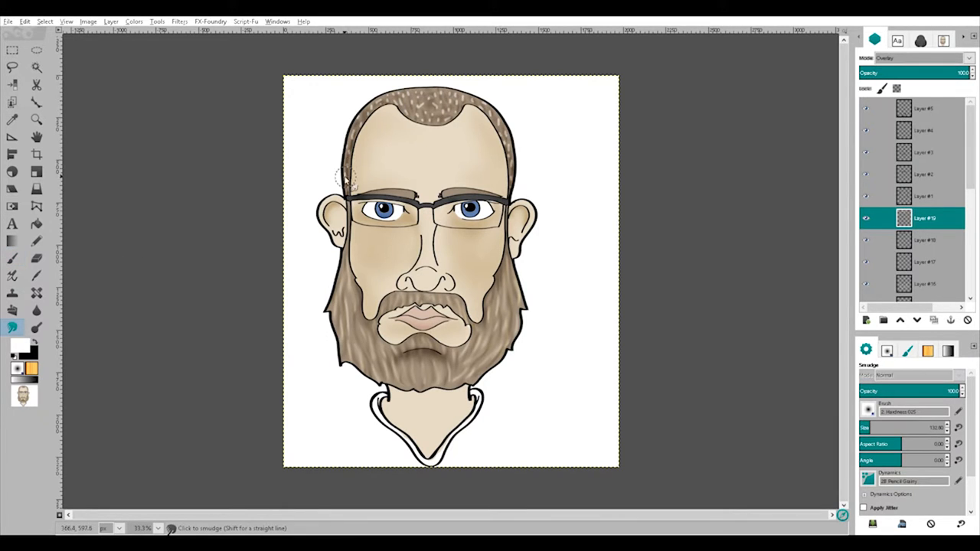
{"action": "left_click_drag", "start_coordinate": [344, 179], "coordinate": [456, 123]}
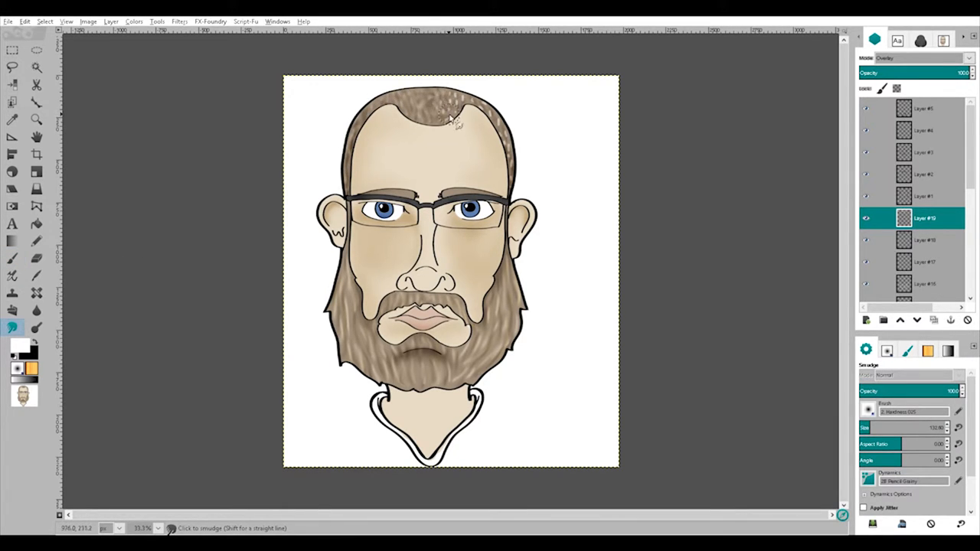
{"action": "left_click", "coordinate": [12, 258]}
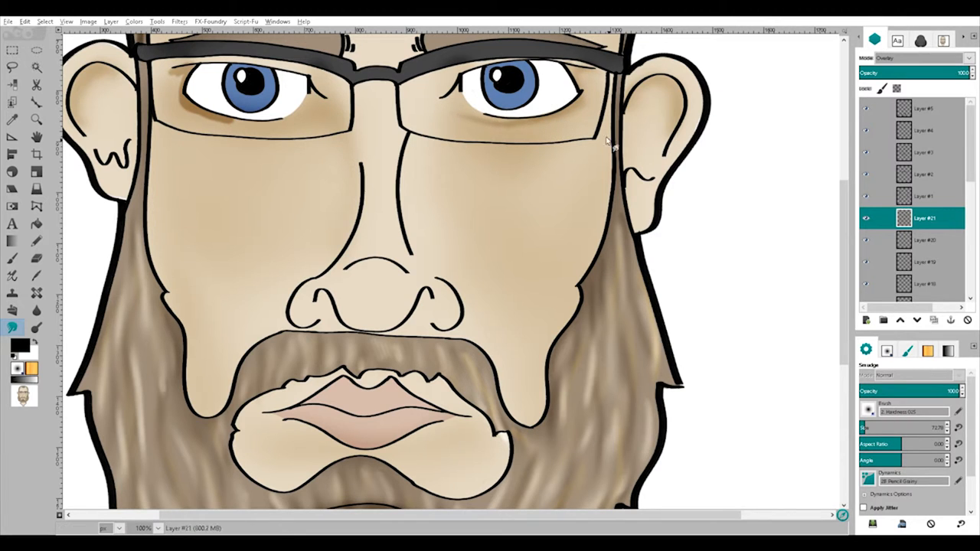
{"action": "mouse_move", "coordinate": [203, 123]}
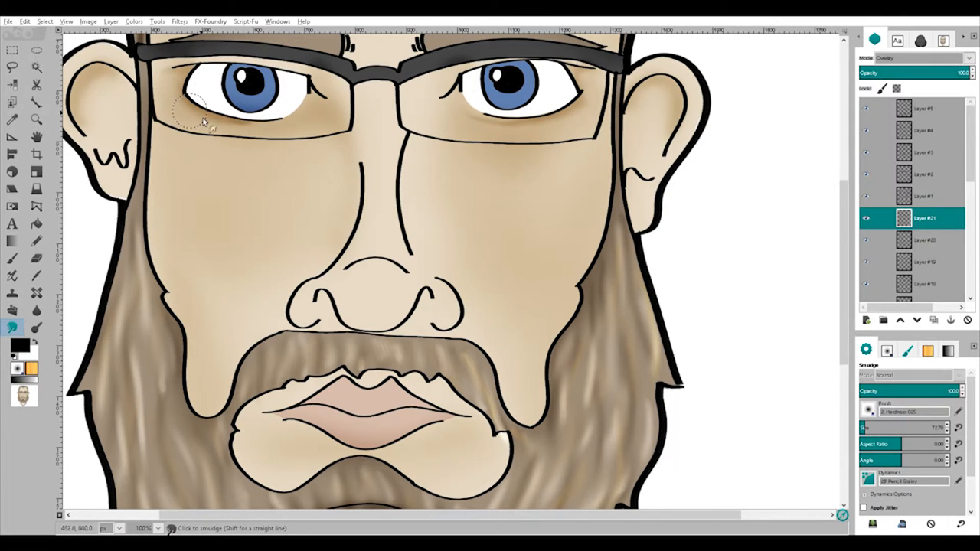
- Smudge the brown shading under the left eye and across the right cheek
{"action": "left_click", "coordinate": [11, 259]}
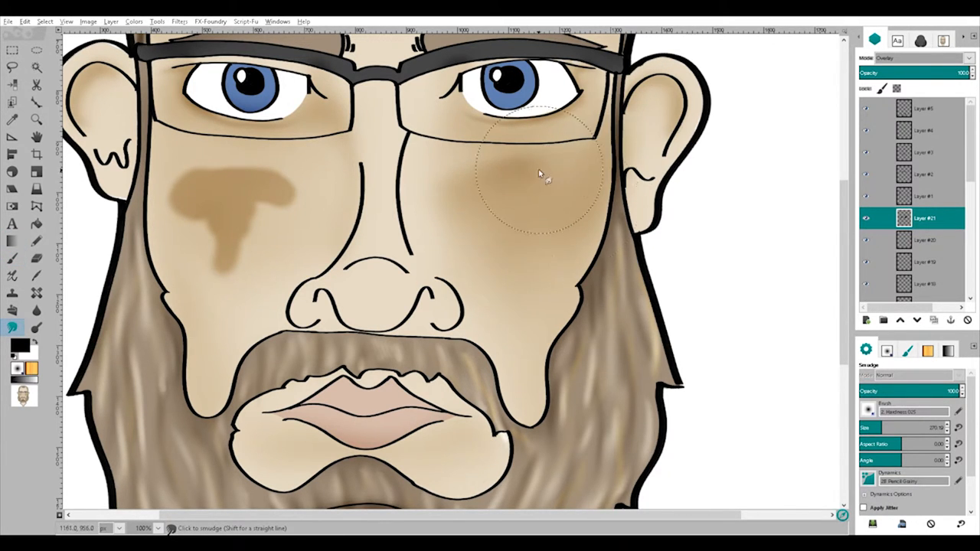
{"action": "left_click_drag", "start_coordinate": [540, 174], "coordinate": [612, 245]}
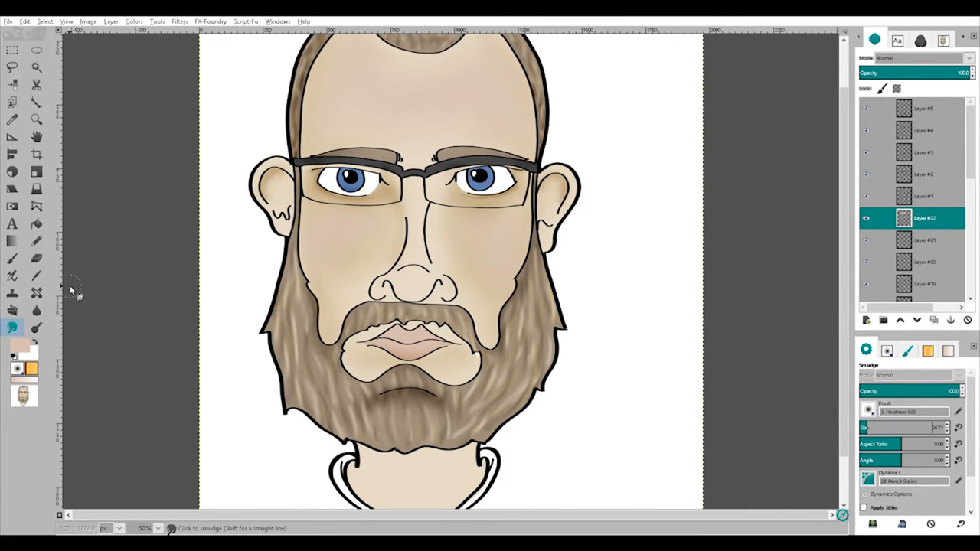
- Paint black shadow strokes beneath the nose with the Paintbrush
{"action": "left_click", "coordinate": [13, 258]}
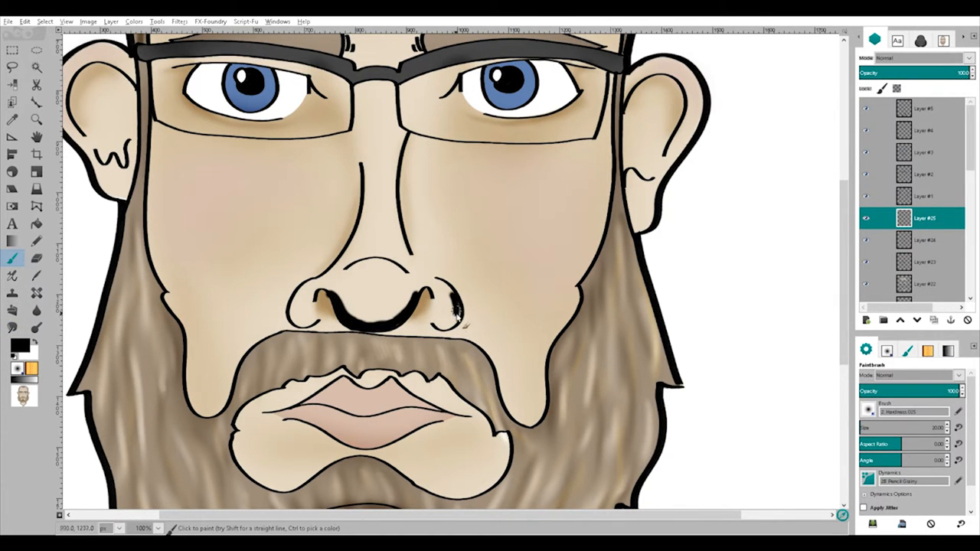
{"action": "left_click", "coordinate": [36, 310]}
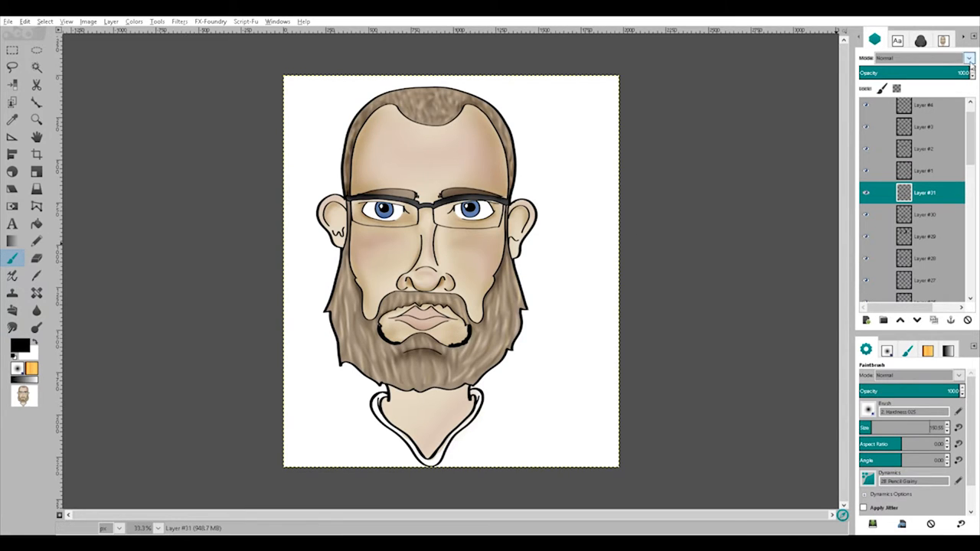
- On an Overlay layer, smudge the lip edges, brown upper-lip spots and white lip highlights
{"action": "left_click", "coordinate": [36, 327]}
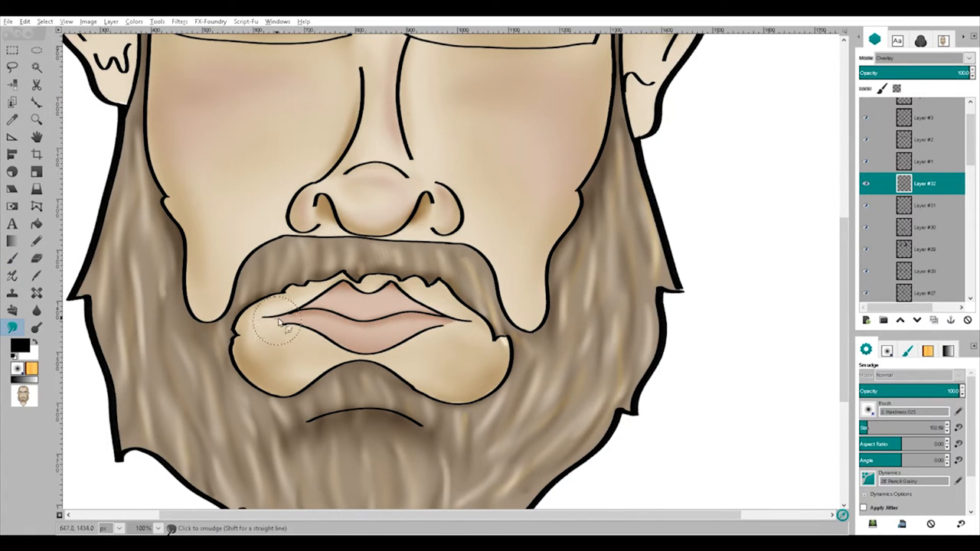
{"action": "left_click_drag", "start_coordinate": [283, 322], "coordinate": [345, 345]}
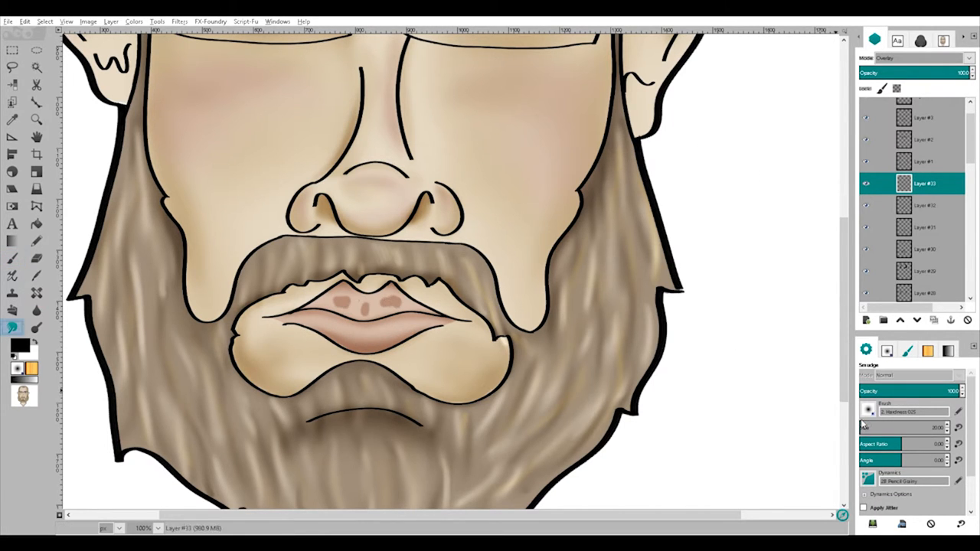
{"action": "left_click_drag", "start_coordinate": [375, 302], "coordinate": [403, 307]}
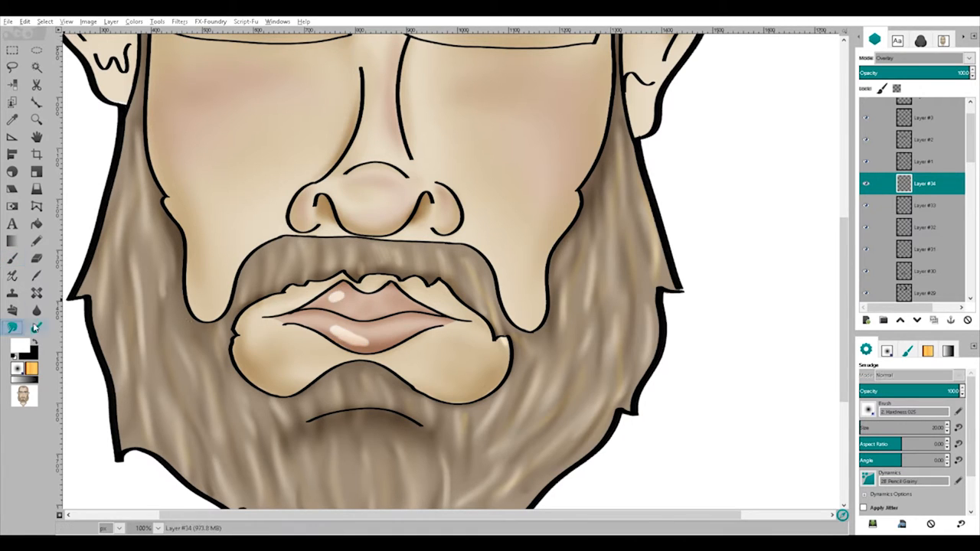
{"action": "left_click_drag", "start_coordinate": [345, 299], "coordinate": [352, 322]}
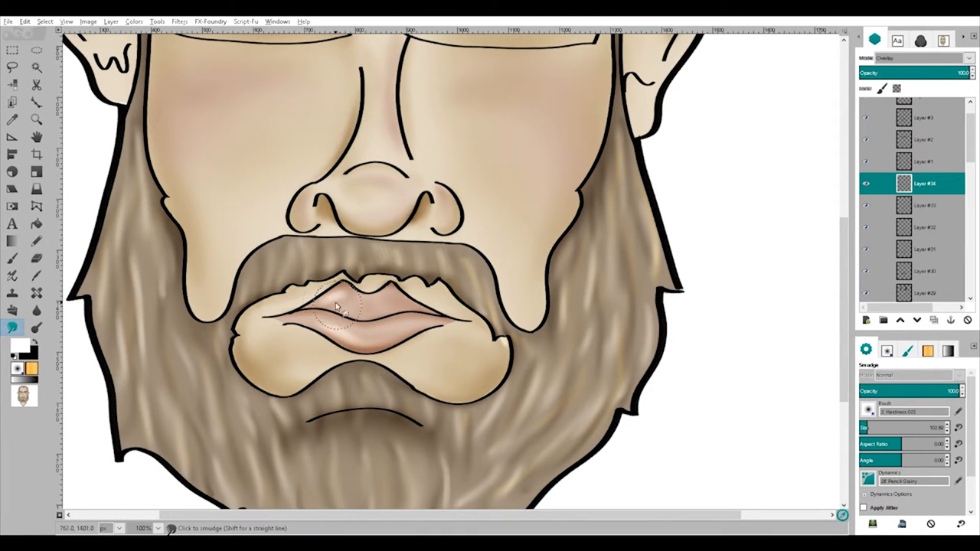
{"action": "left_click", "coordinate": [13, 258]}
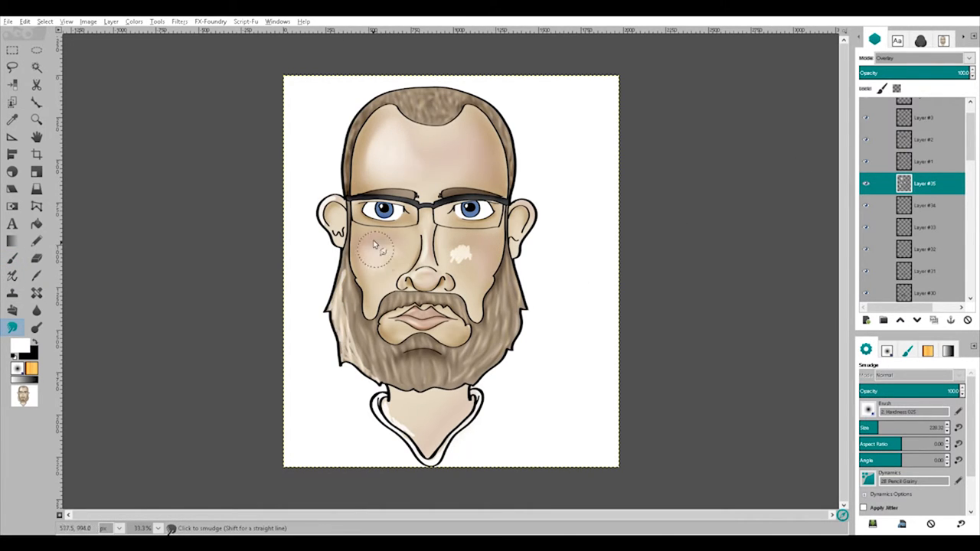
- Blend the beard's lower edge, paint black on the neck, and smudge a forehead highlight
{"action": "left_click_drag", "start_coordinate": [375, 245], "coordinate": [383, 379]}
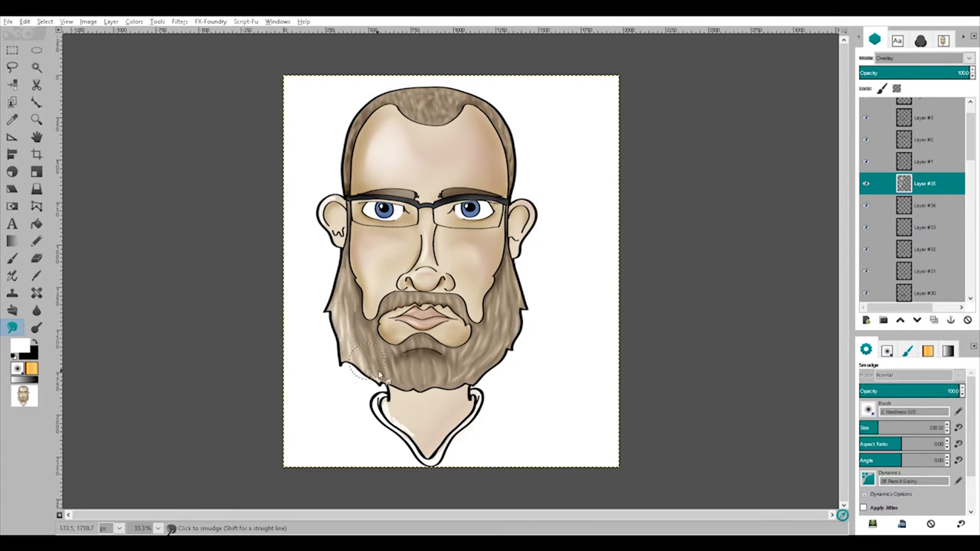
{"action": "left_click", "coordinate": [13, 258]}
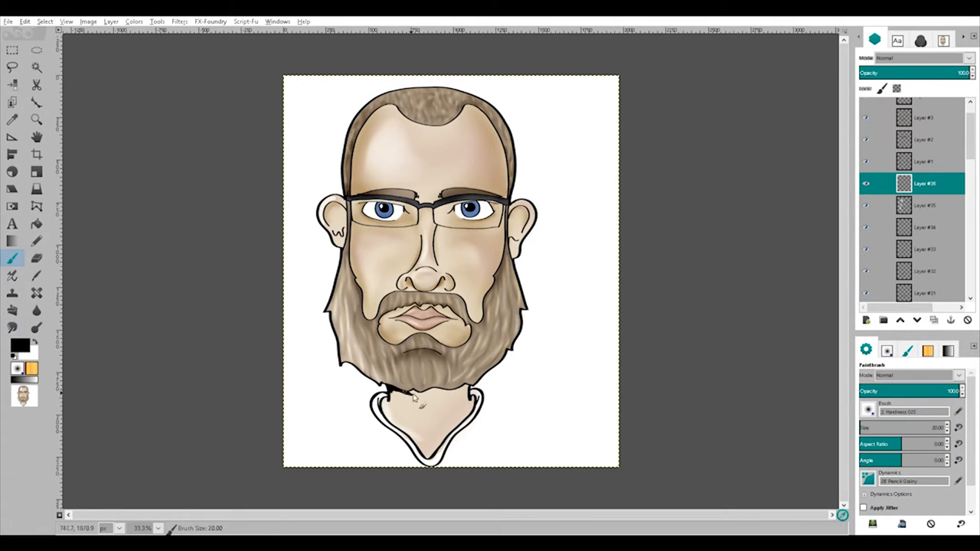
{"action": "left_click_drag", "start_coordinate": [390, 402], "coordinate": [475, 398]}
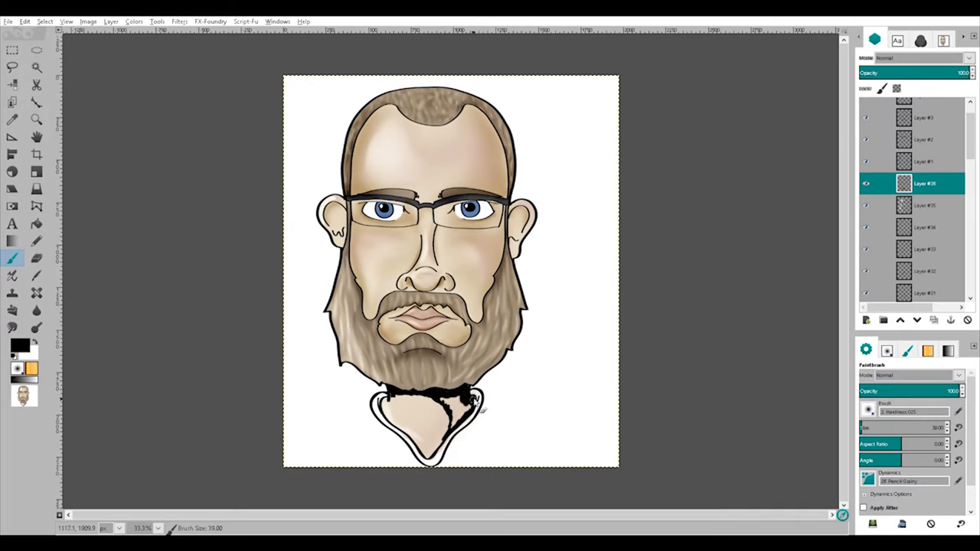
{"action": "left_click", "coordinate": [924, 205]}
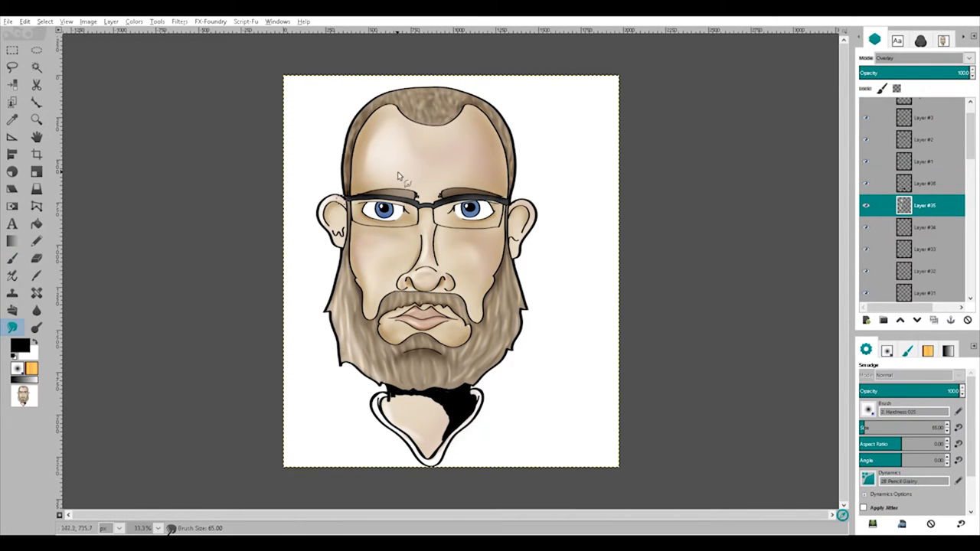
{"action": "left_click", "coordinate": [924, 183]}
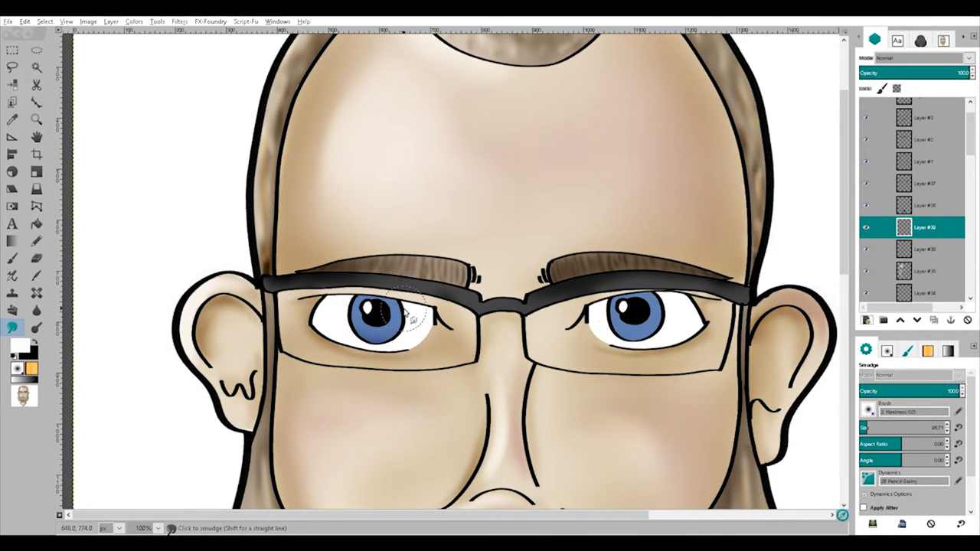
- Smudge around the left eye, darken the lens rims, and paint white glare over the lenses
{"action": "left_click", "coordinate": [13, 258]}
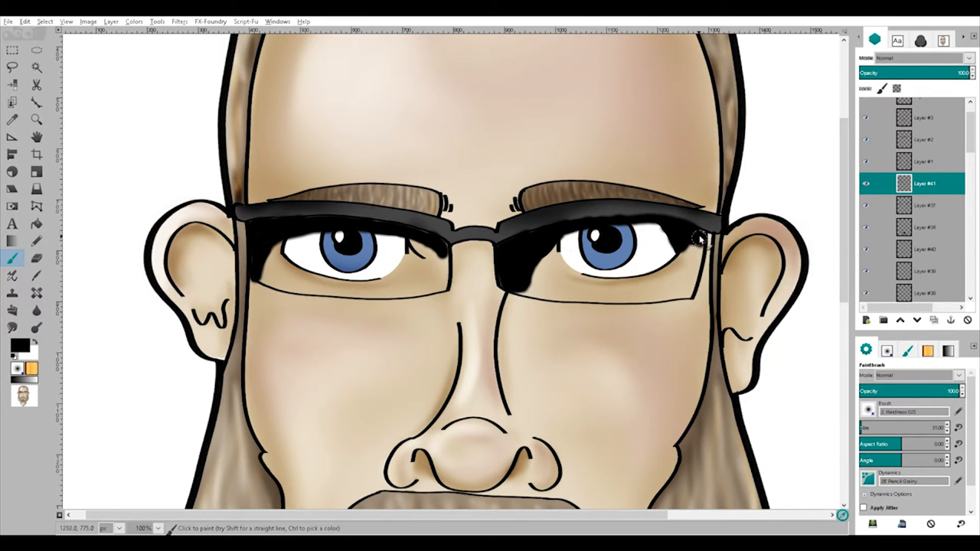
{"action": "left_click", "coordinate": [12, 328]}
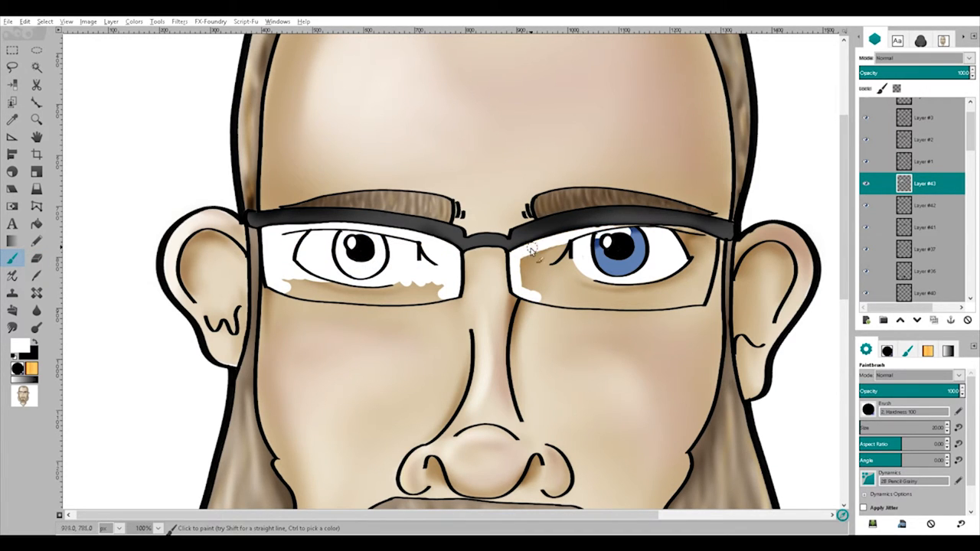
{"action": "left_click", "coordinate": [605, 261]}
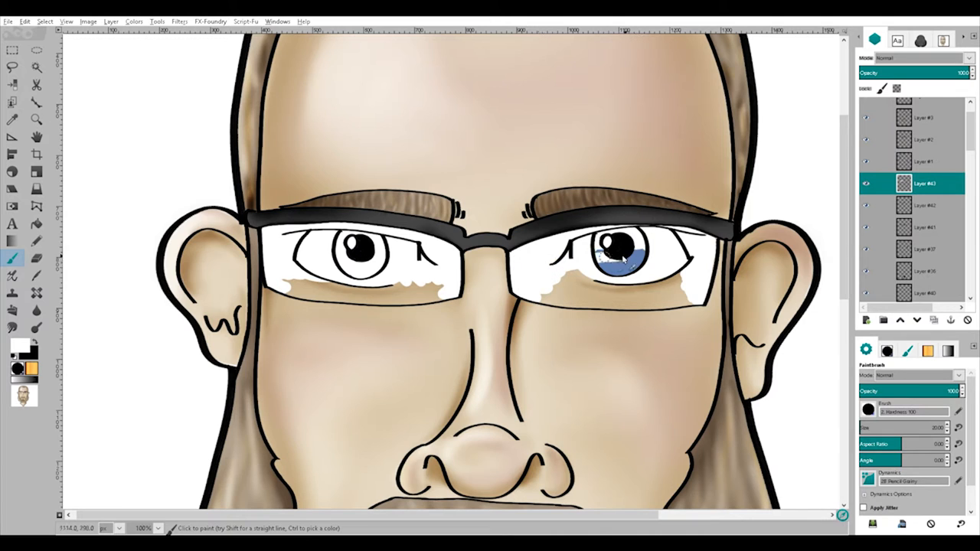
{"action": "left_click", "coordinate": [919, 58]}
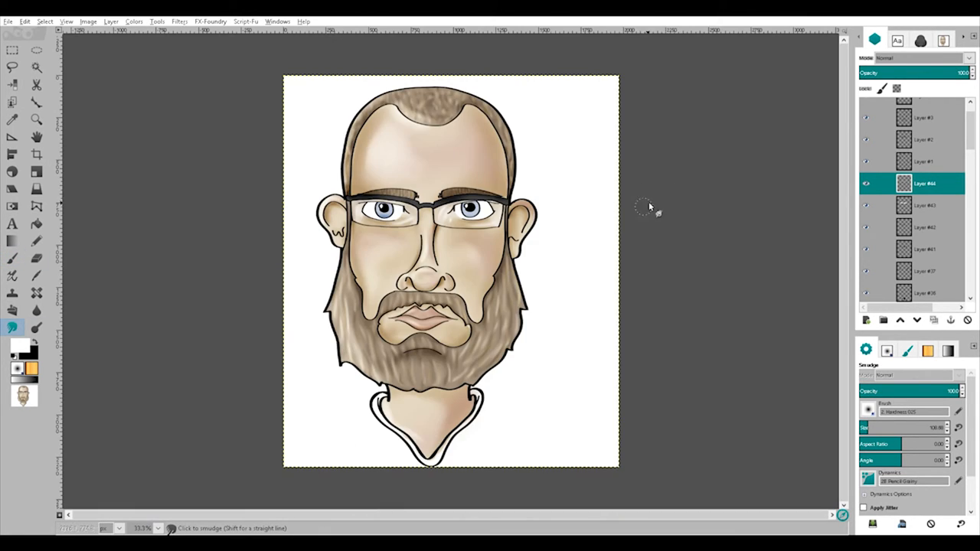
{"action": "scroll", "scroll_direction": "down", "scroll_amount": 3}
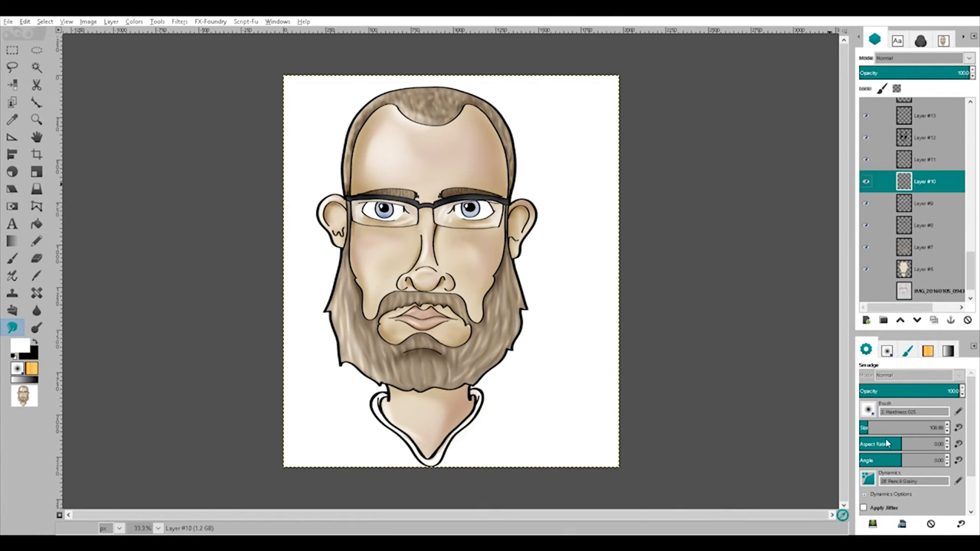
- Paint a small accent at the mouth corner and blend it with Smudge
{"action": "scroll", "scroll_direction": "down", "scroll_amount": 3}
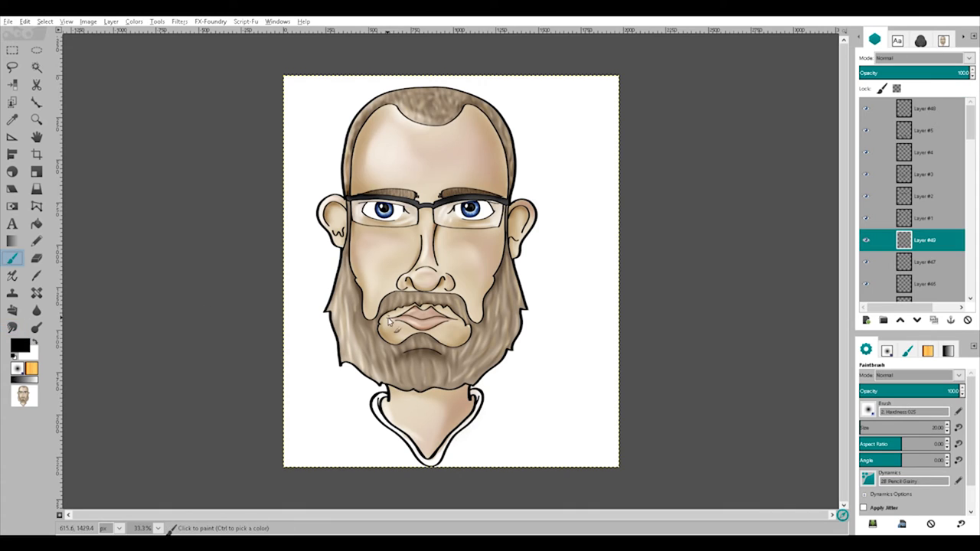
{"action": "left_click", "coordinate": [421, 318]}
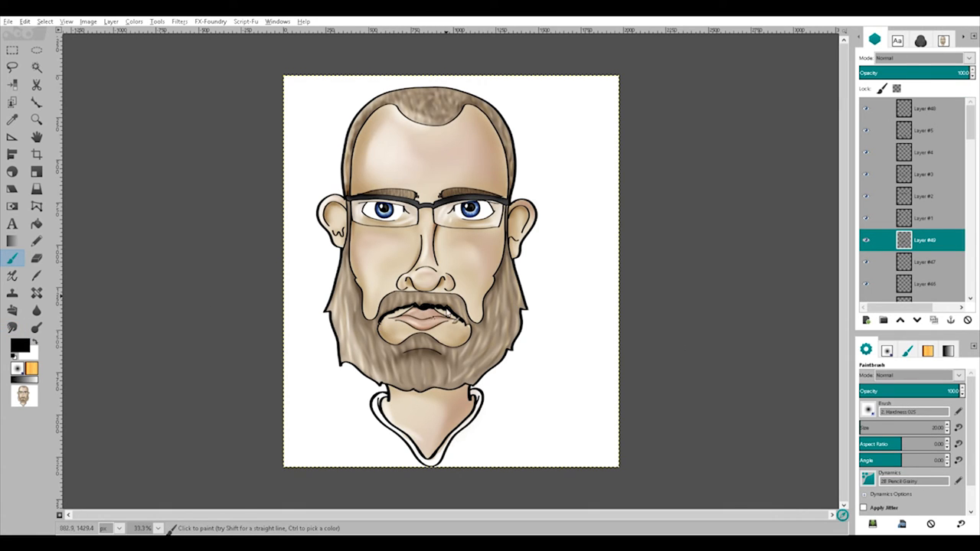
{"action": "left_click", "coordinate": [13, 328]}
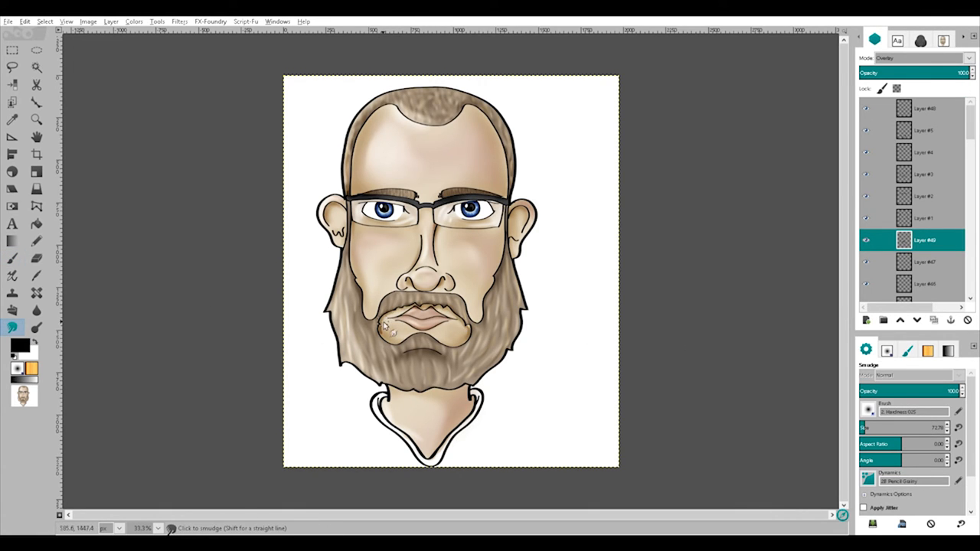